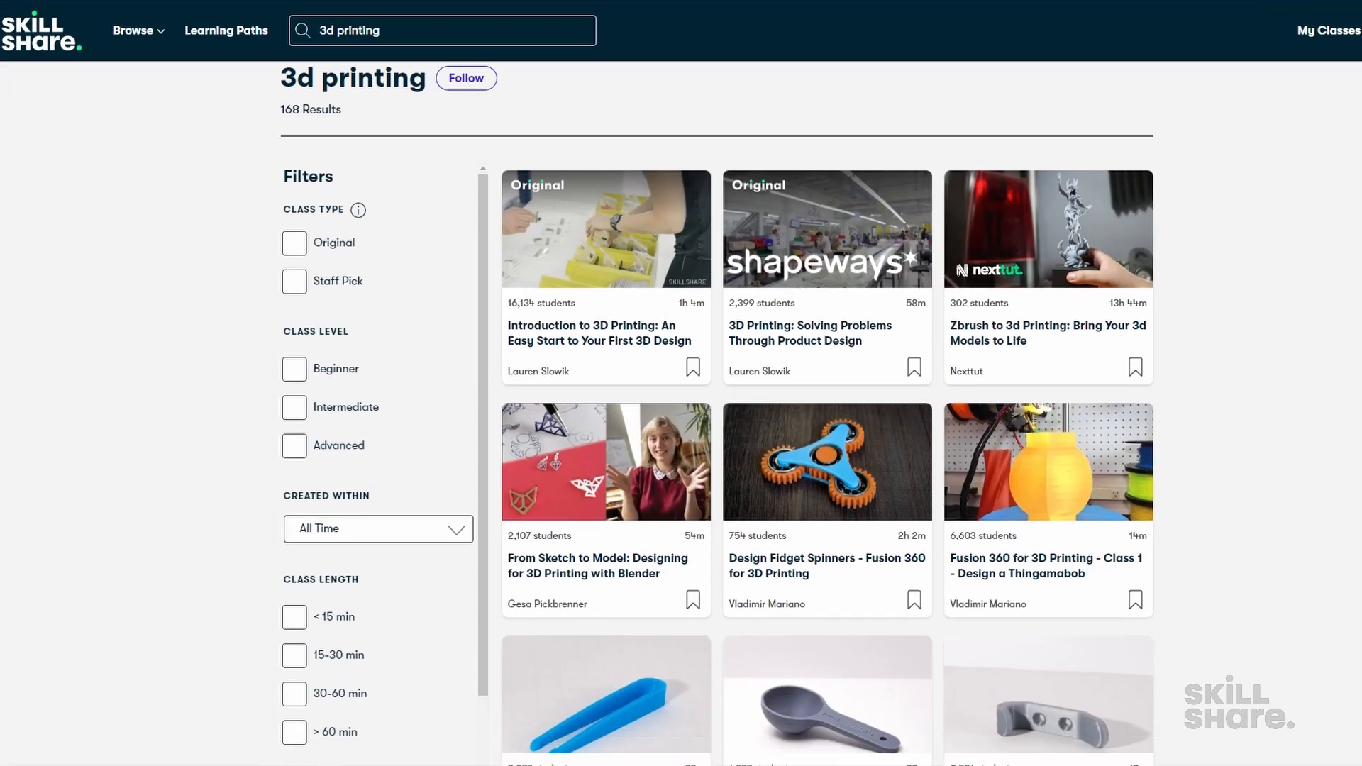
# Download ESPHome-Flasher from the WLED Releases page and reach the 0.13.3 Assets list.
pyautogui.scroll(-3)
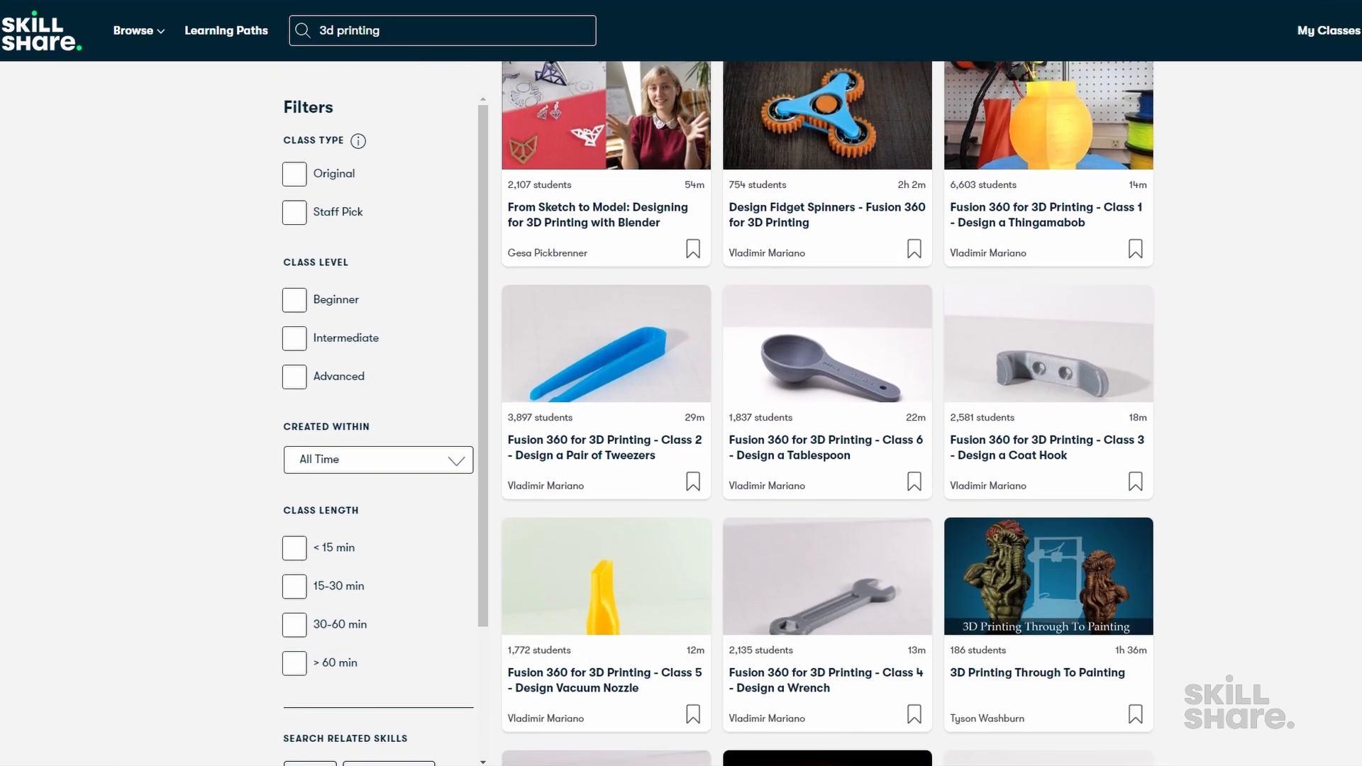
pyautogui.scroll(-3)
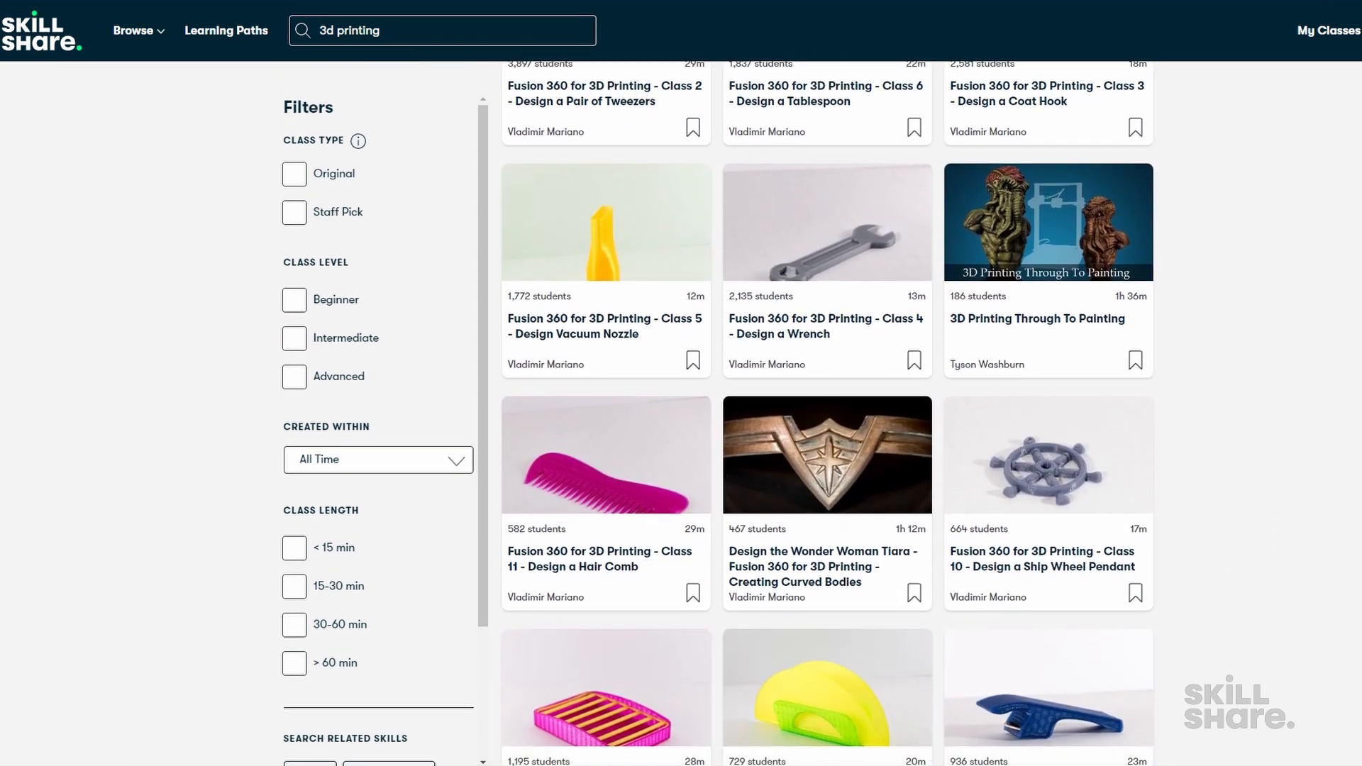
pyautogui.scroll(-3)
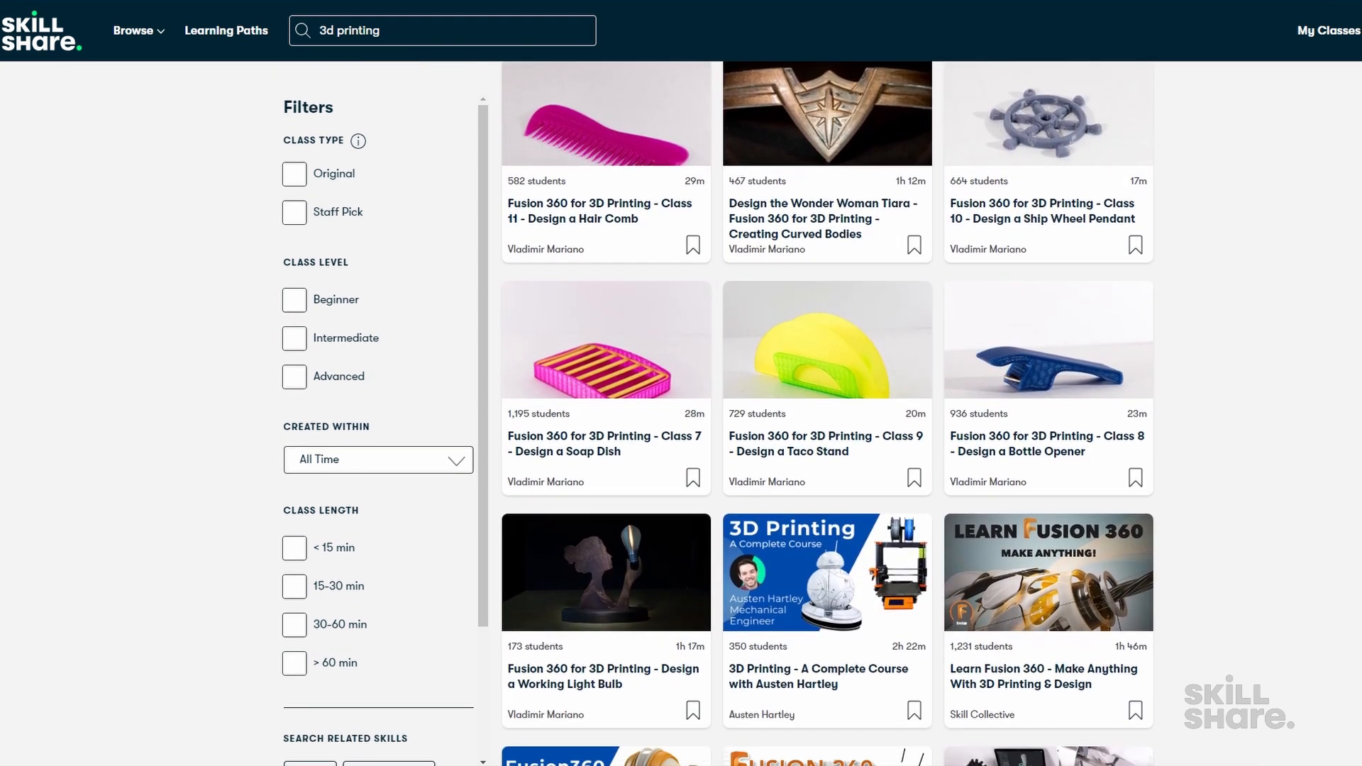
pyautogui.scroll(-3)
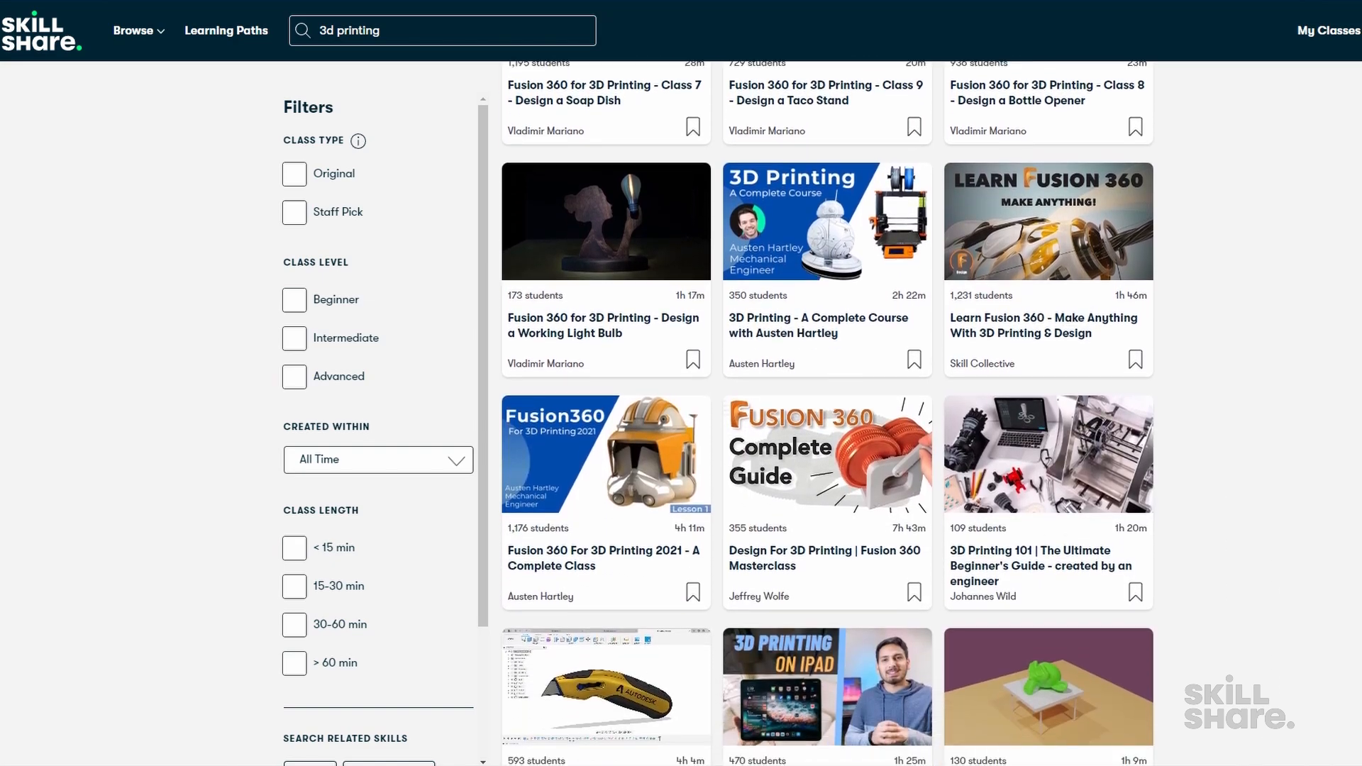
pyautogui.click(826, 221)
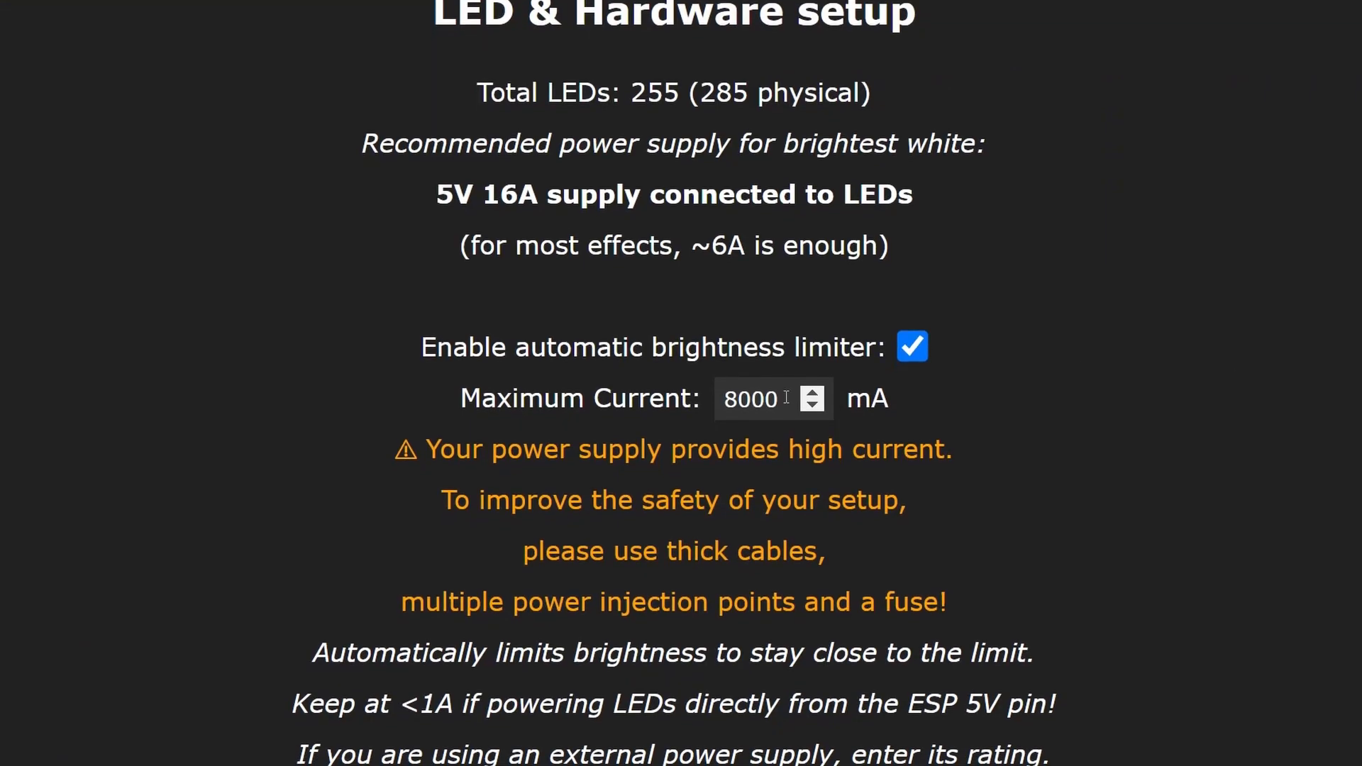
pyautogui.write('15')
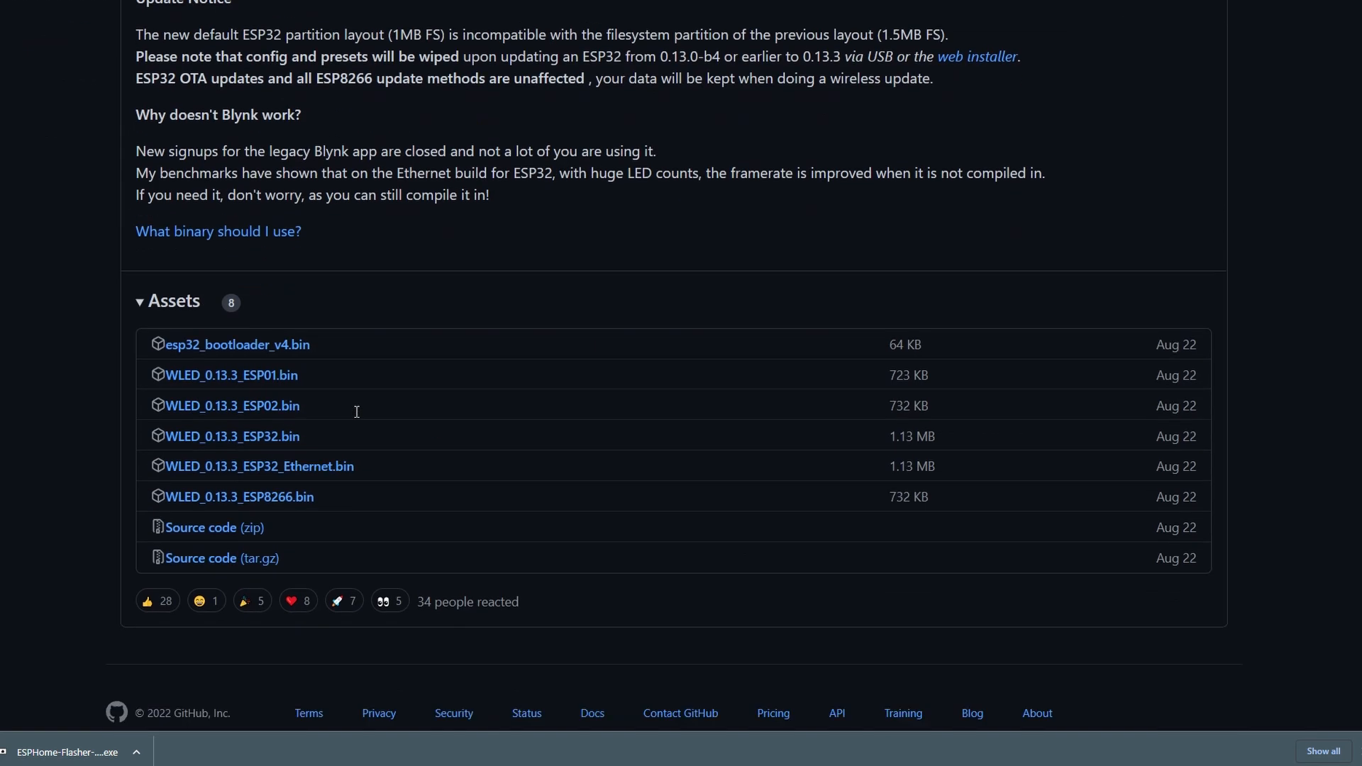
# Scroll the Assets list to the WLED_0.13.3_ESP8266.bin firmware file.
pyautogui.scroll(-3)
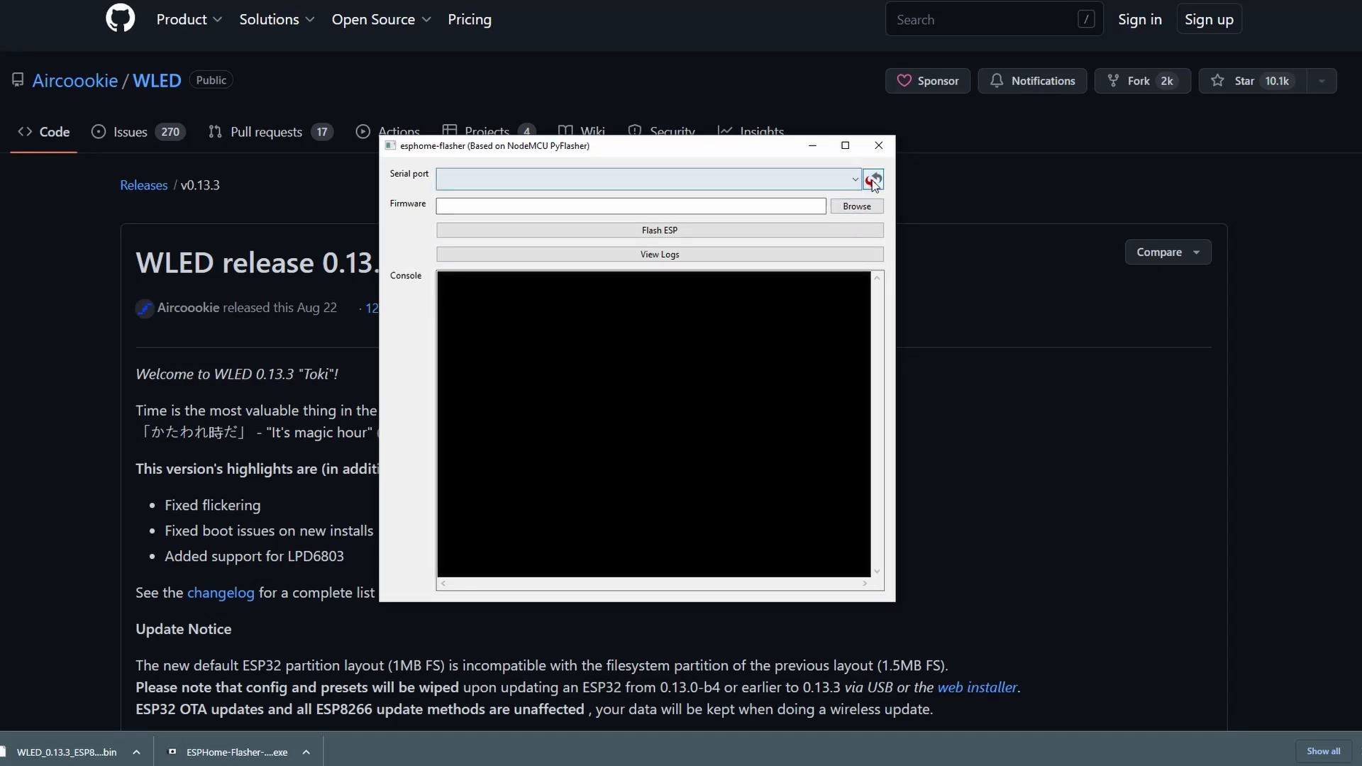
# Flash WLED_0.13.3_ESP8266.bin onto the ESP8266 board via serial port COM4.
pyautogui.click(647, 179)
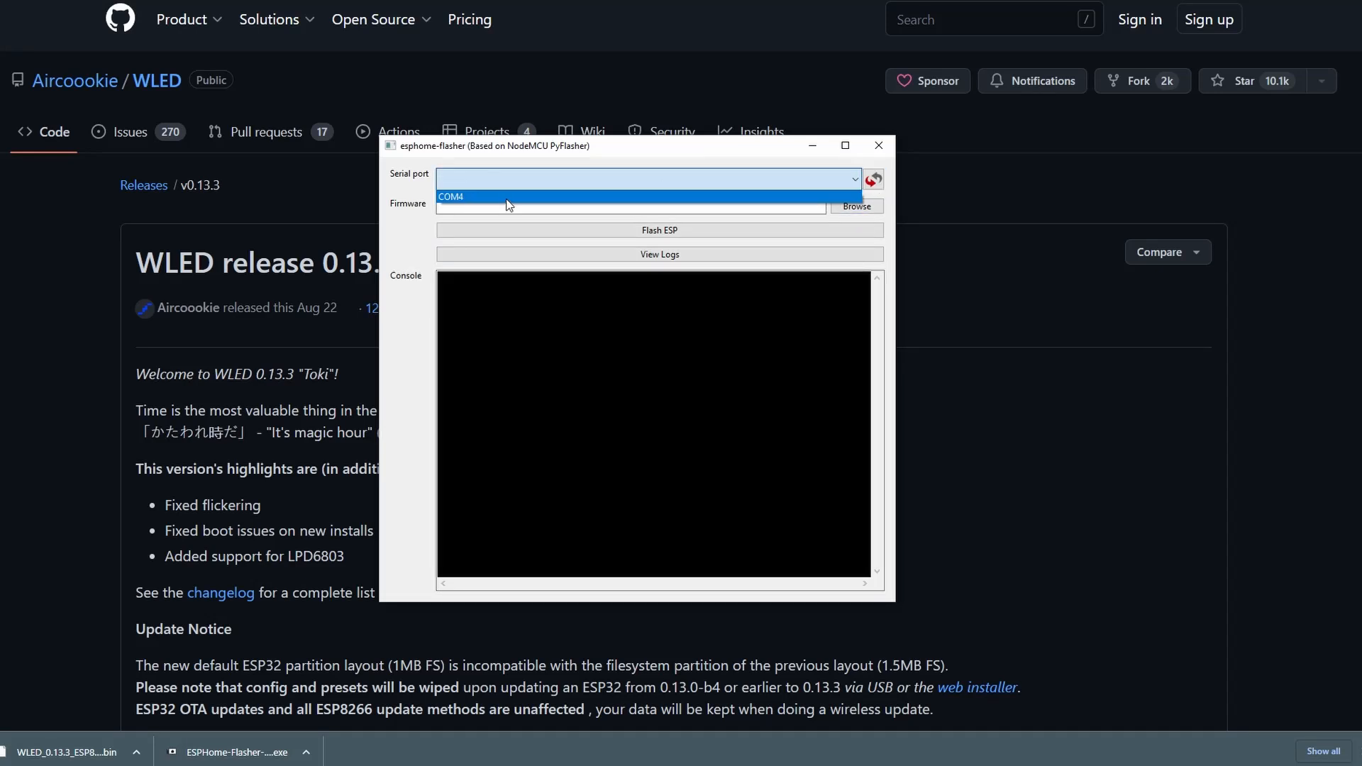
pyautogui.click(452, 195)
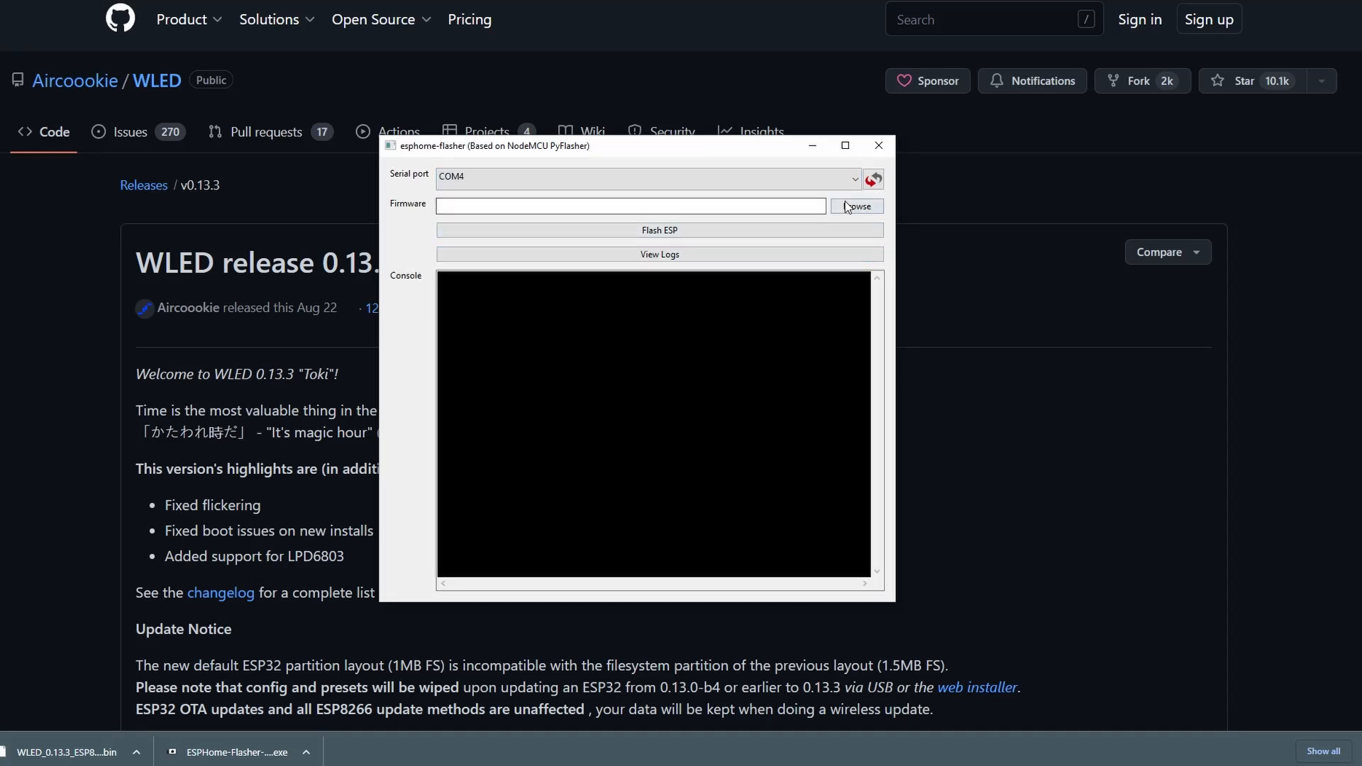
pyautogui.click(856, 206)
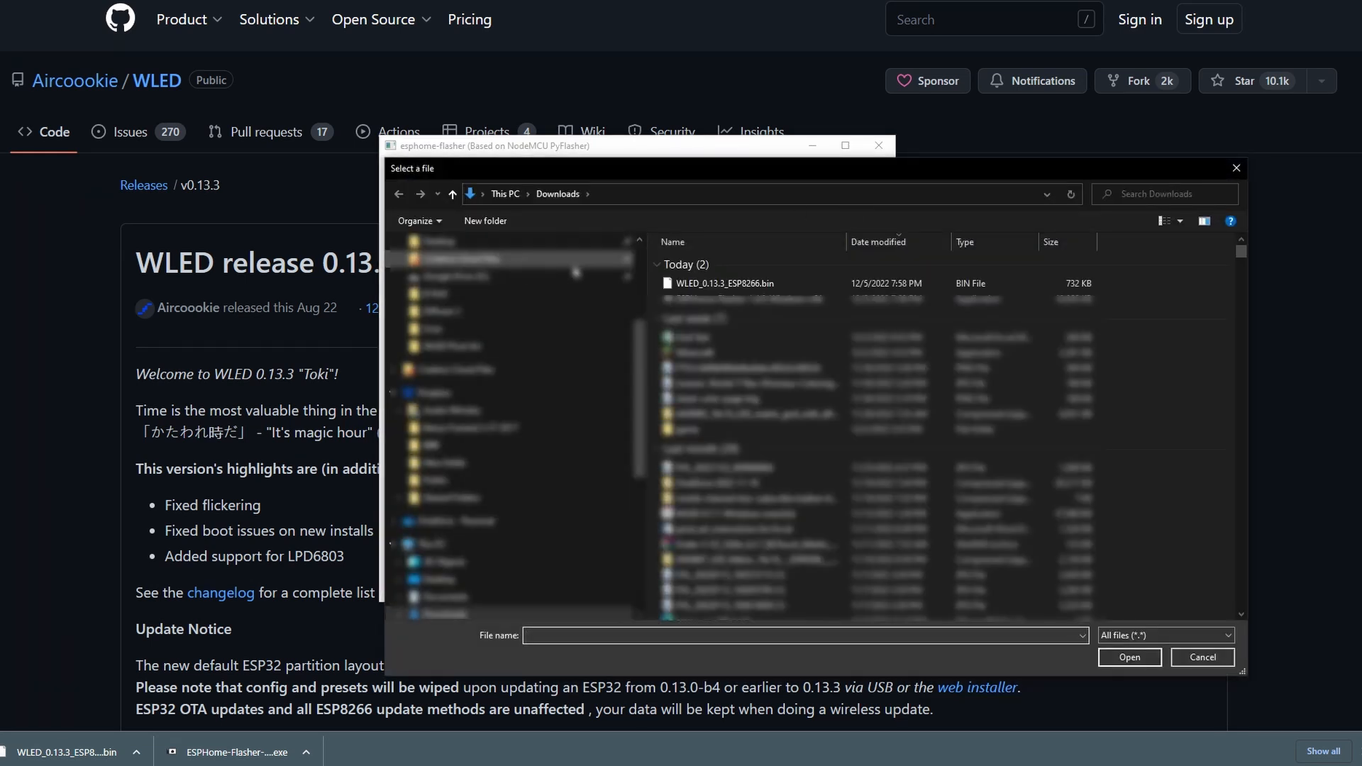
pyautogui.doubleClick(719, 284)
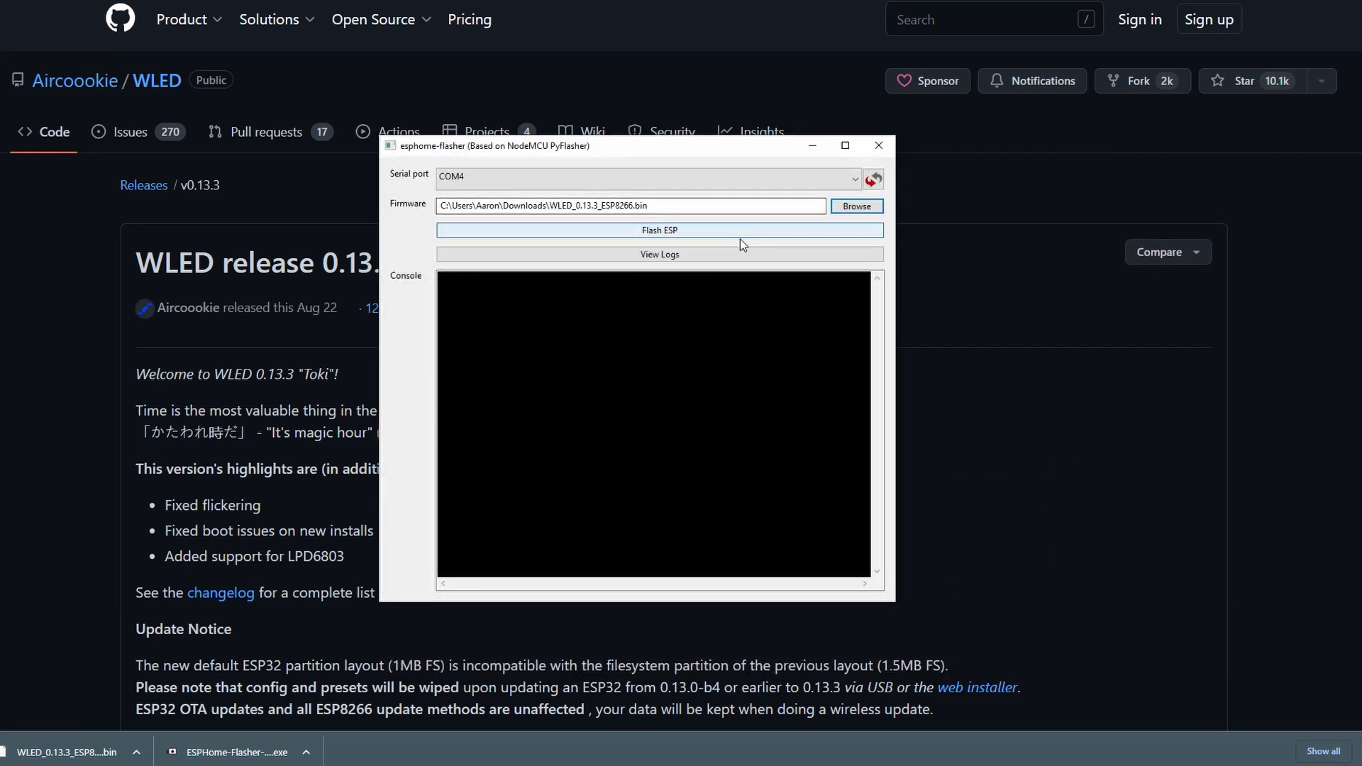
pyautogui.click(660, 230)
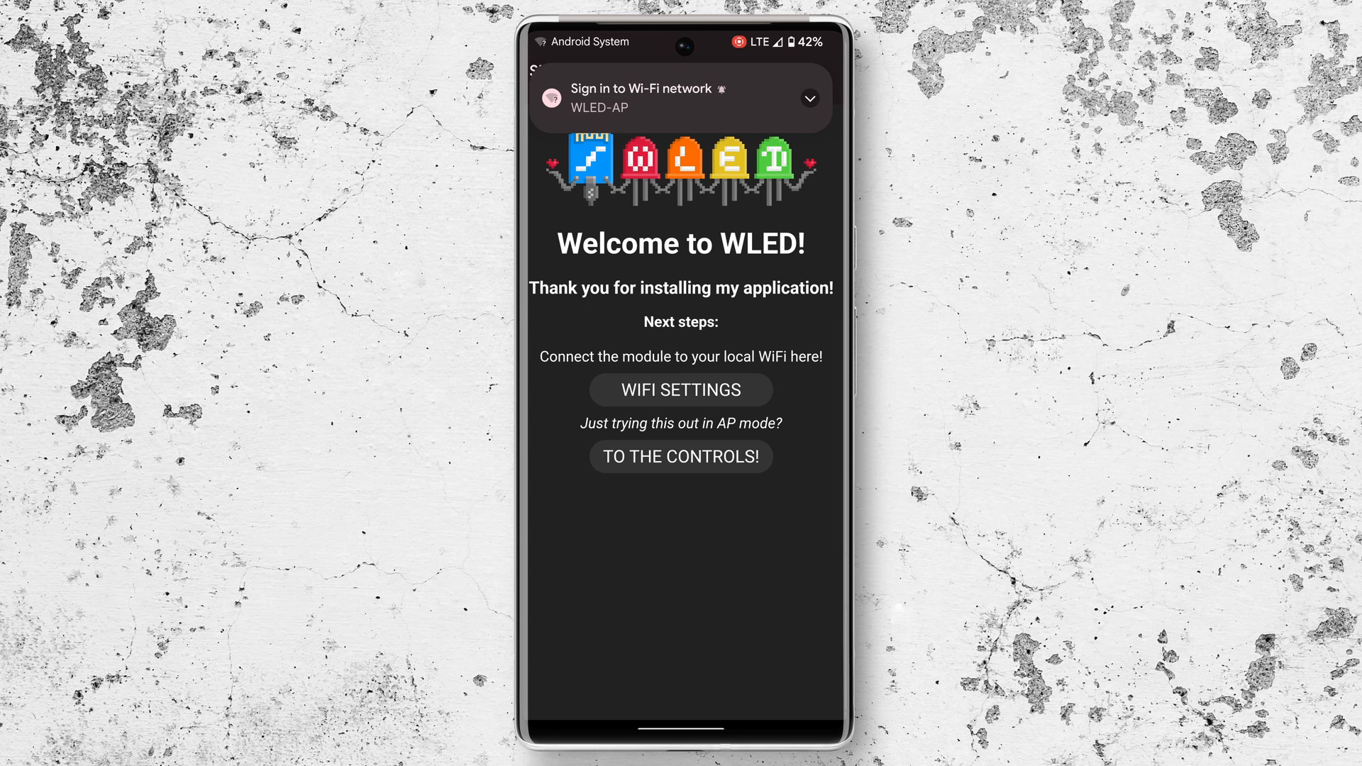
# Enter home network credentials, mDNS name wled-node-mcu-youtube and AP SSID WLED-NODE-MCU-YOUTUBE in WiFi setup.
pyautogui.click(681, 389)
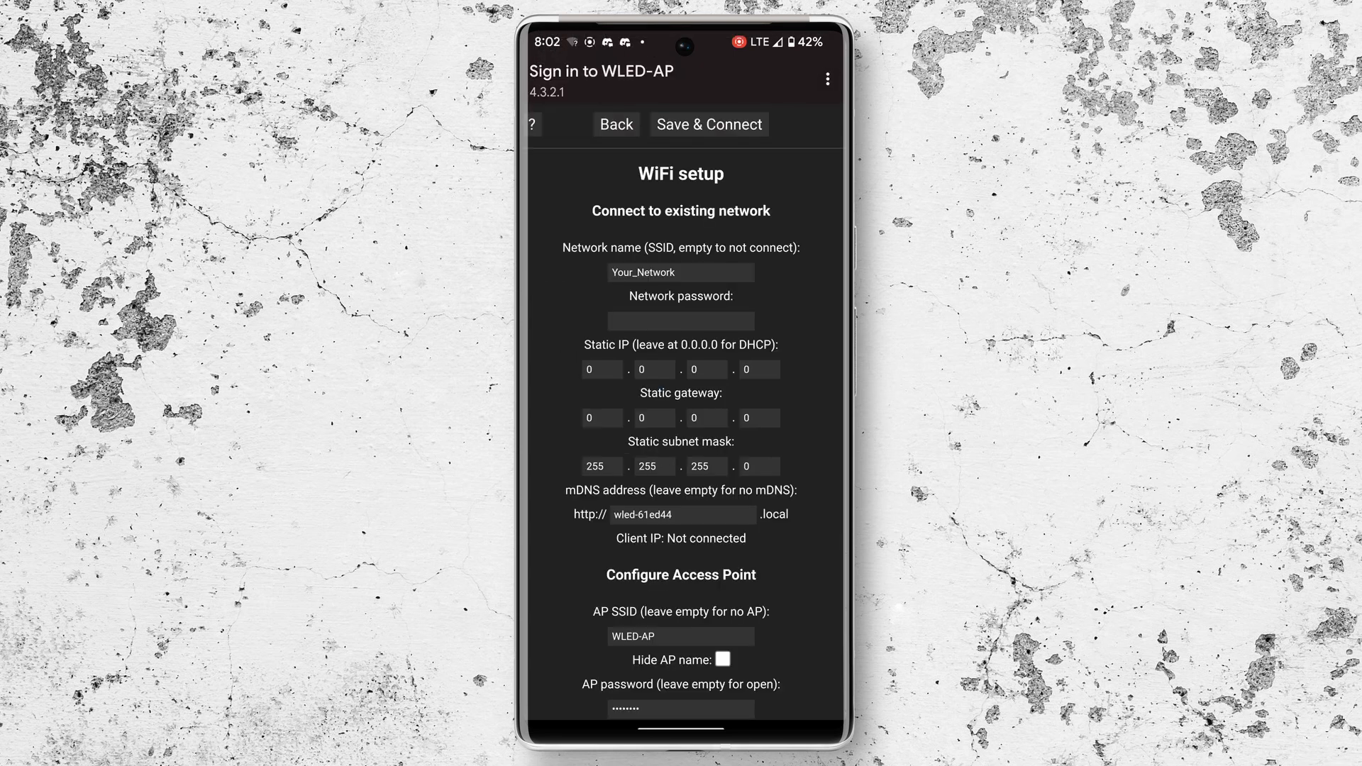
pyautogui.click(680, 272)
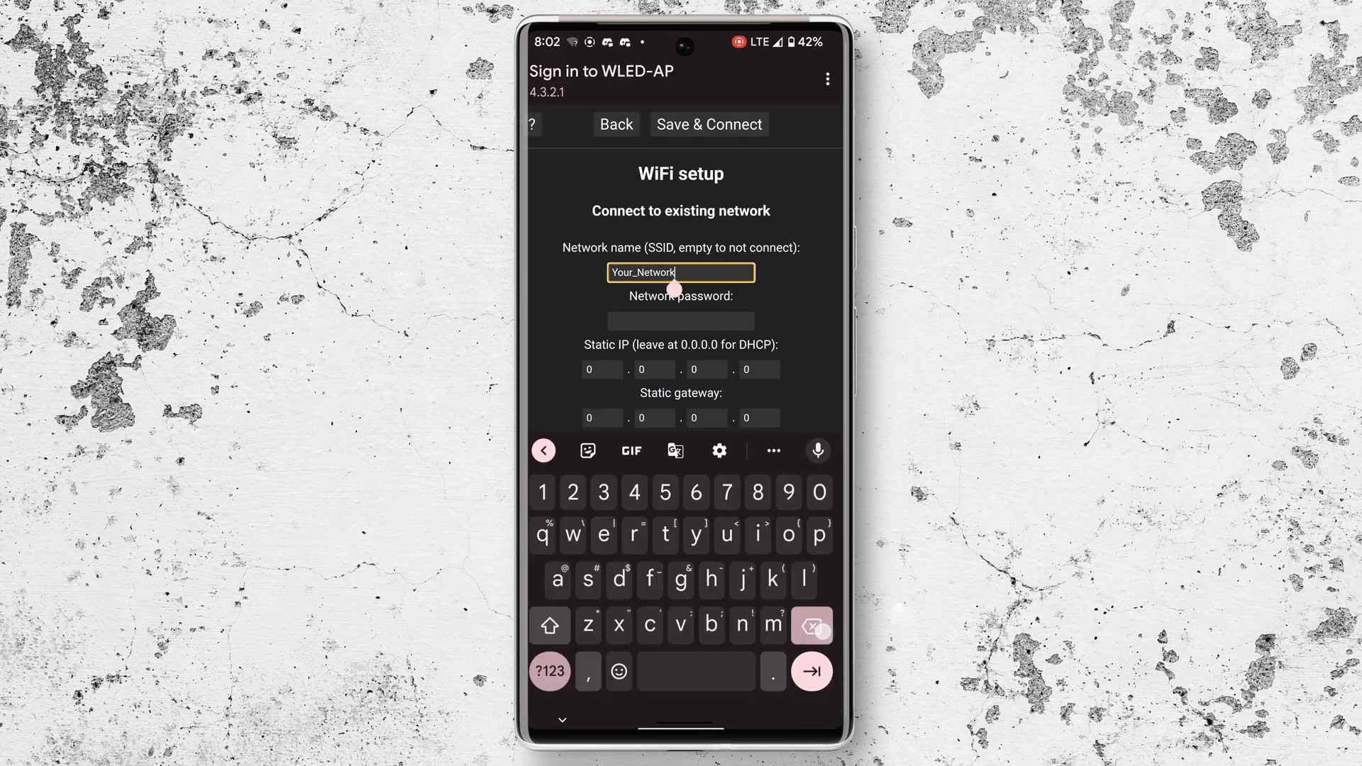
pyautogui.write('t')
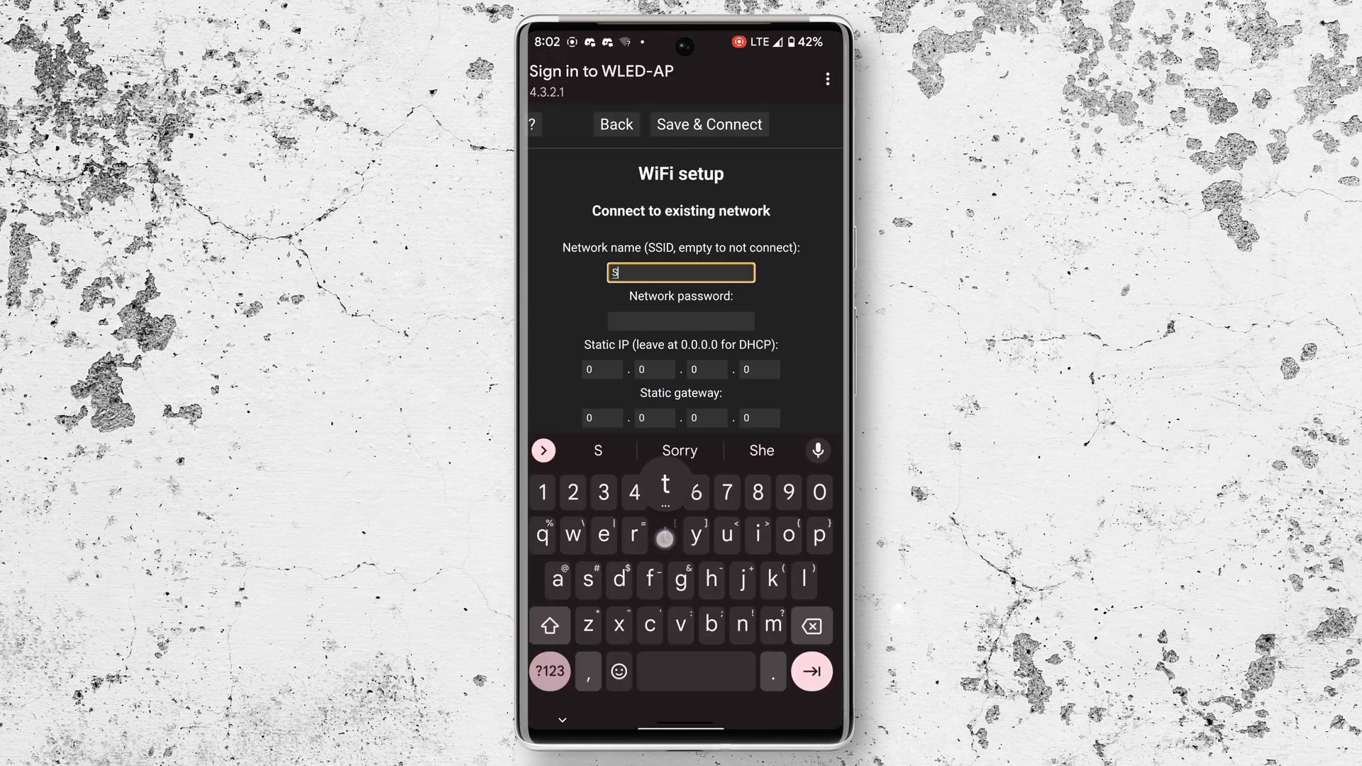
pyautogui.write('tewarts')
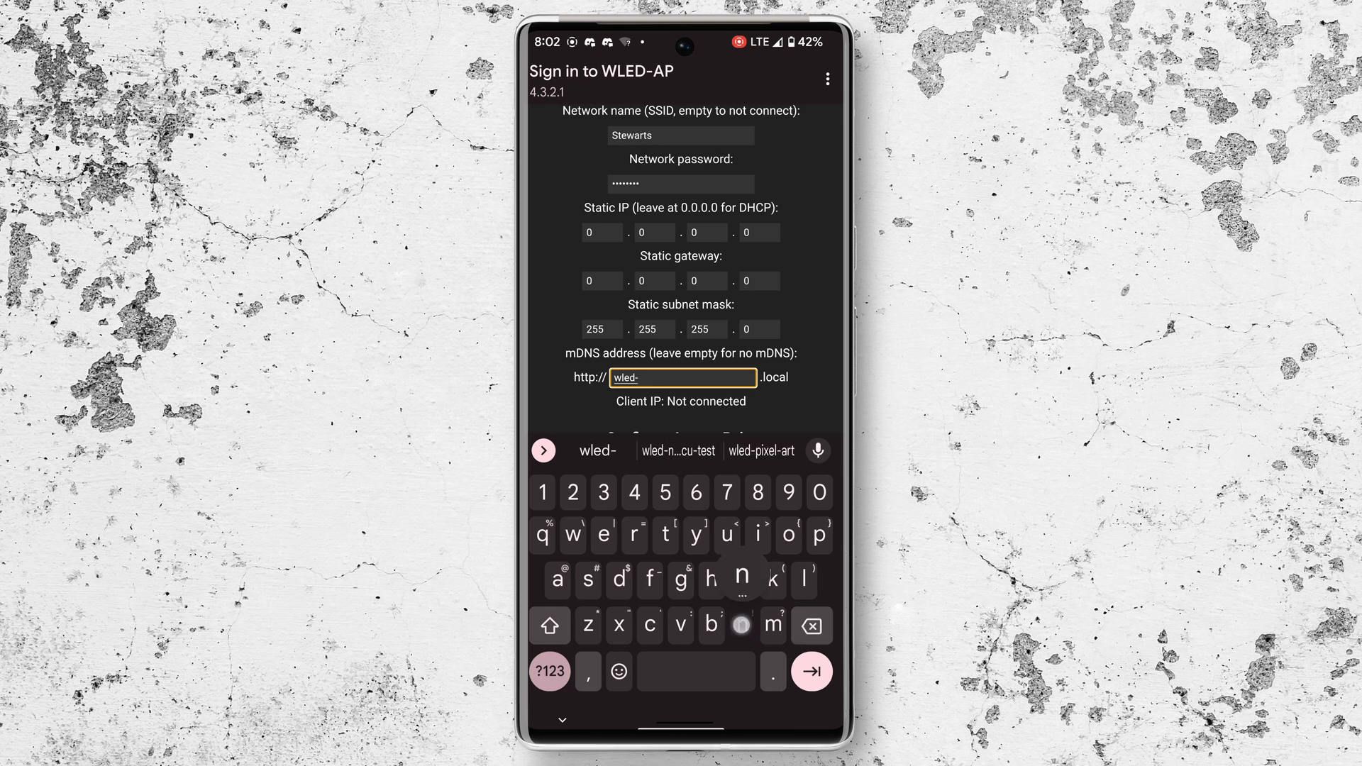
pyautogui.write('node-mcu')
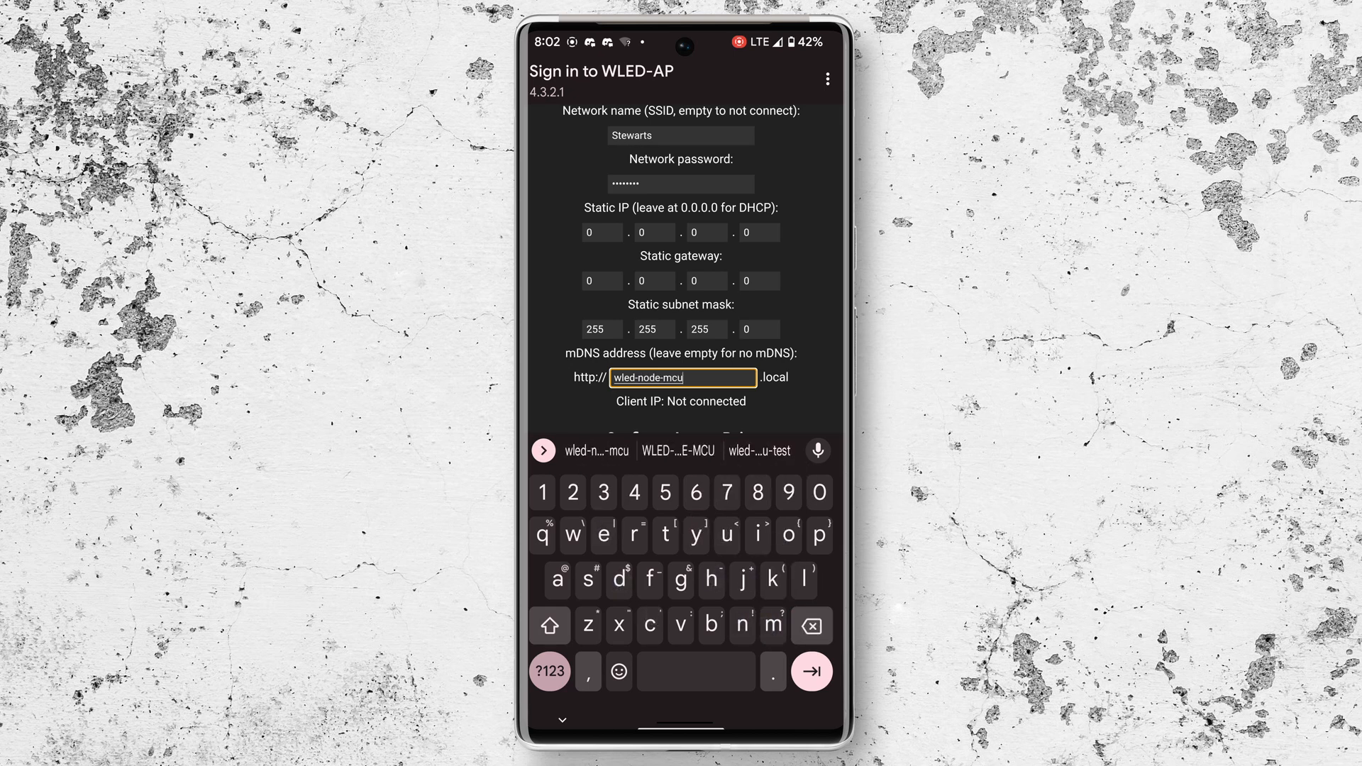
pyautogui.write('-youtube')
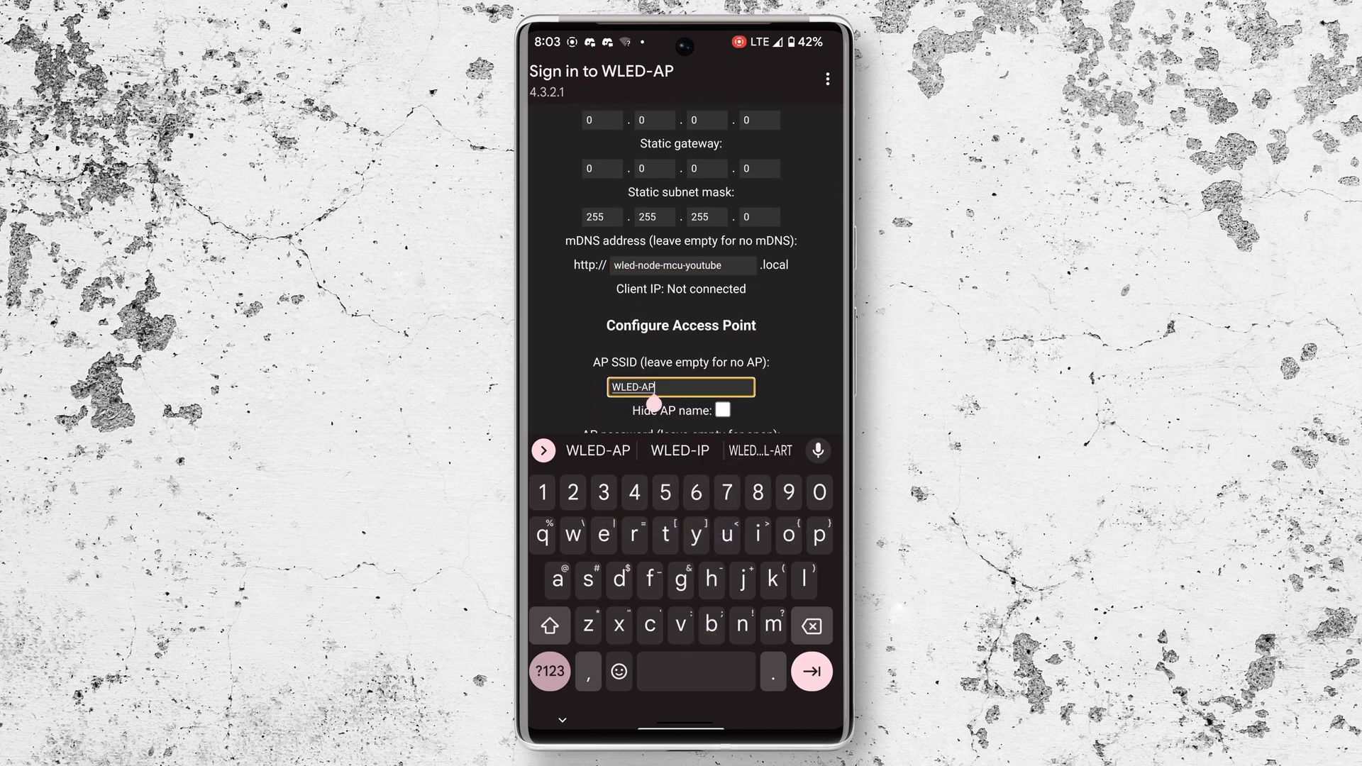
pyautogui.press('BackSpace')
pyautogui.write('NODE-MCU-YOUTUBE')
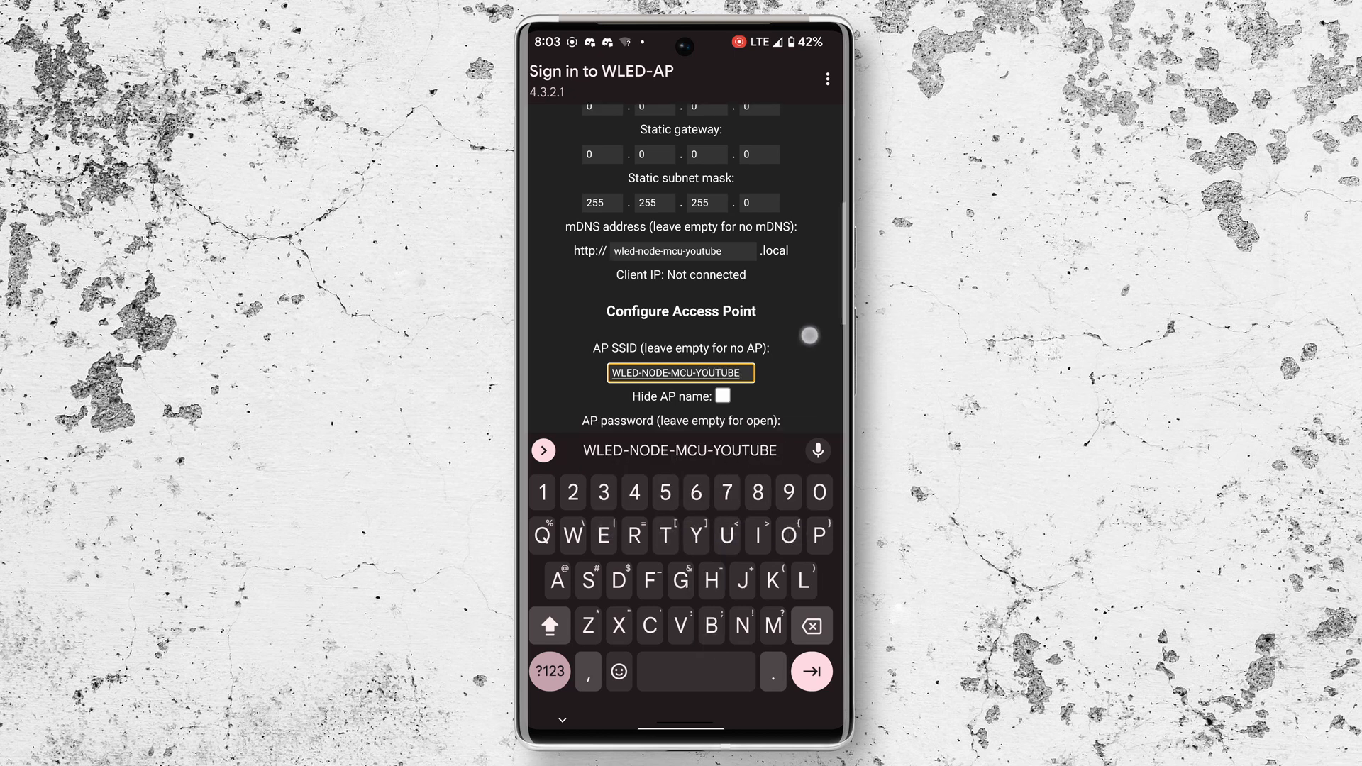
pyautogui.scroll(-3)
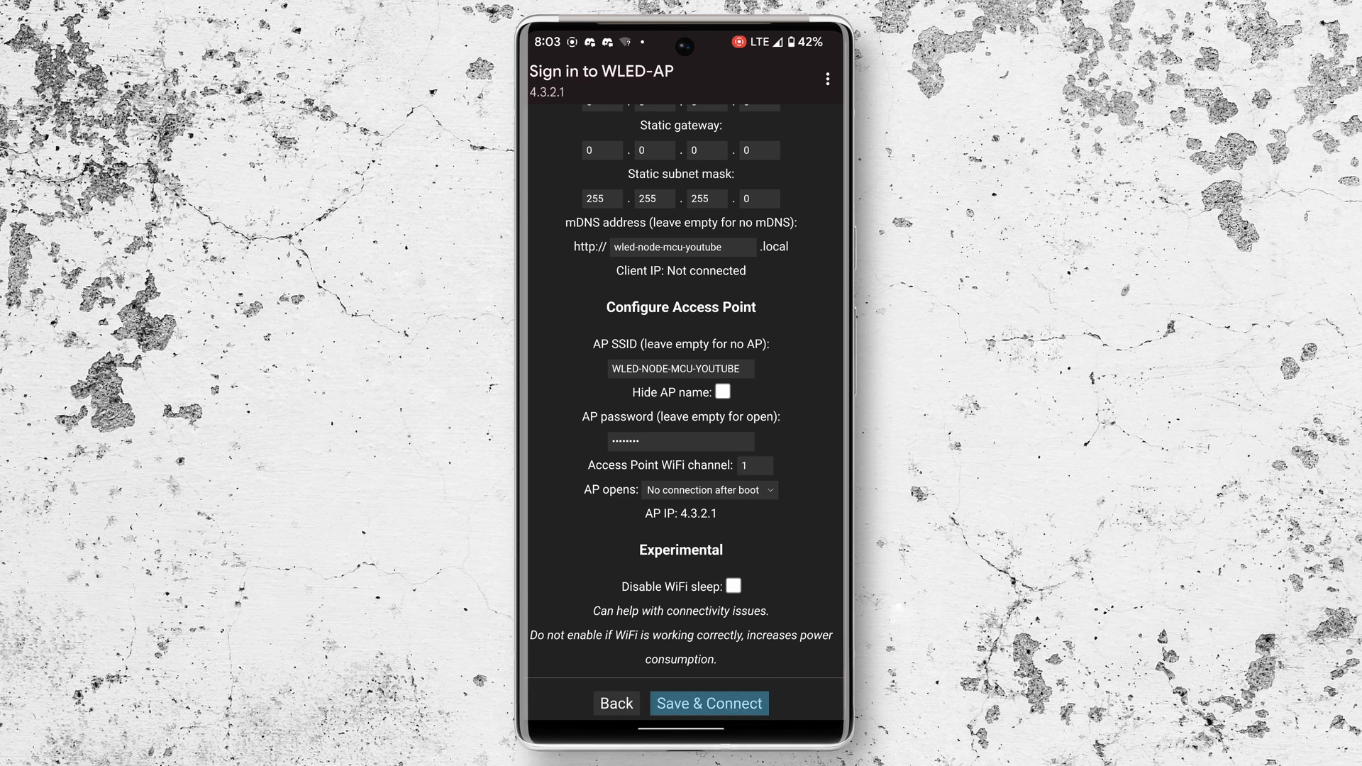
# Save the WiFi settings with Save & Connect so the device joins the home network.
pyautogui.click(710, 703)
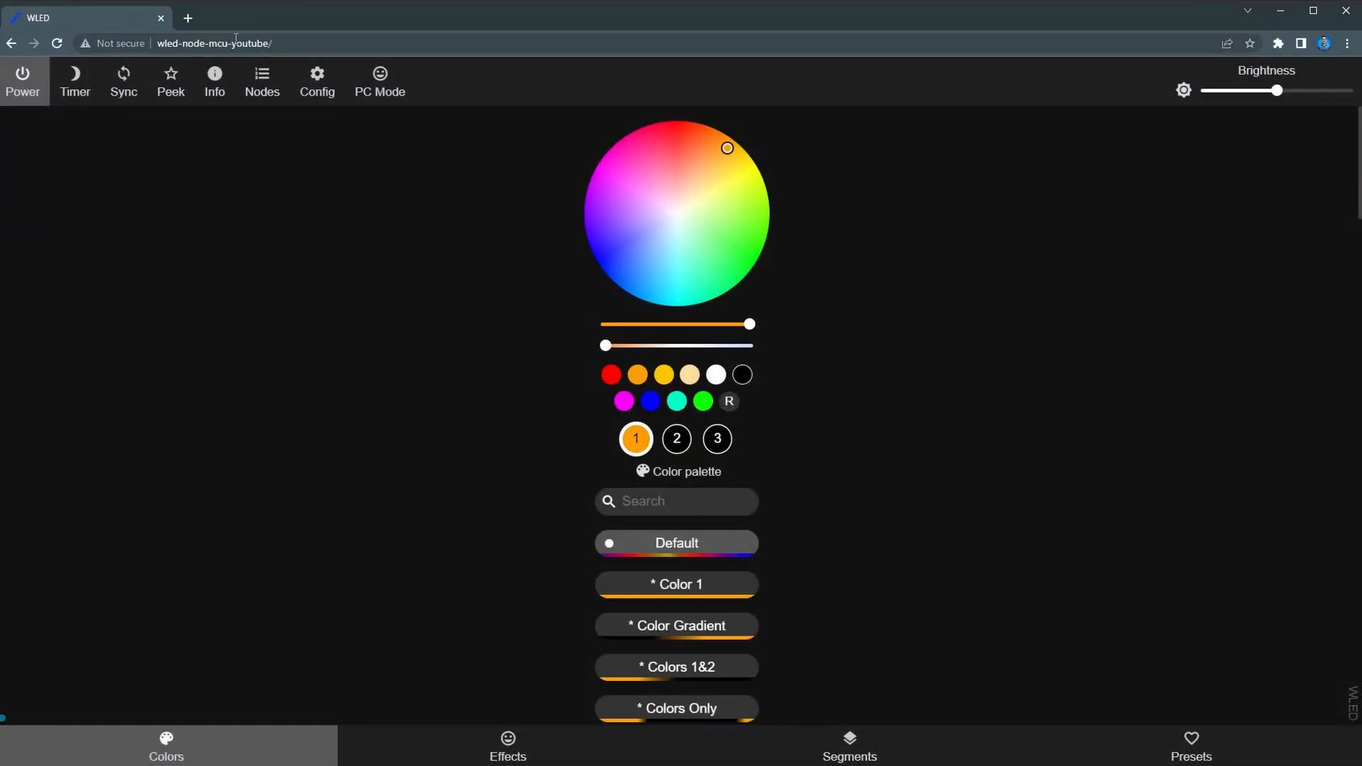
pyautogui.moveTo(167, 144)
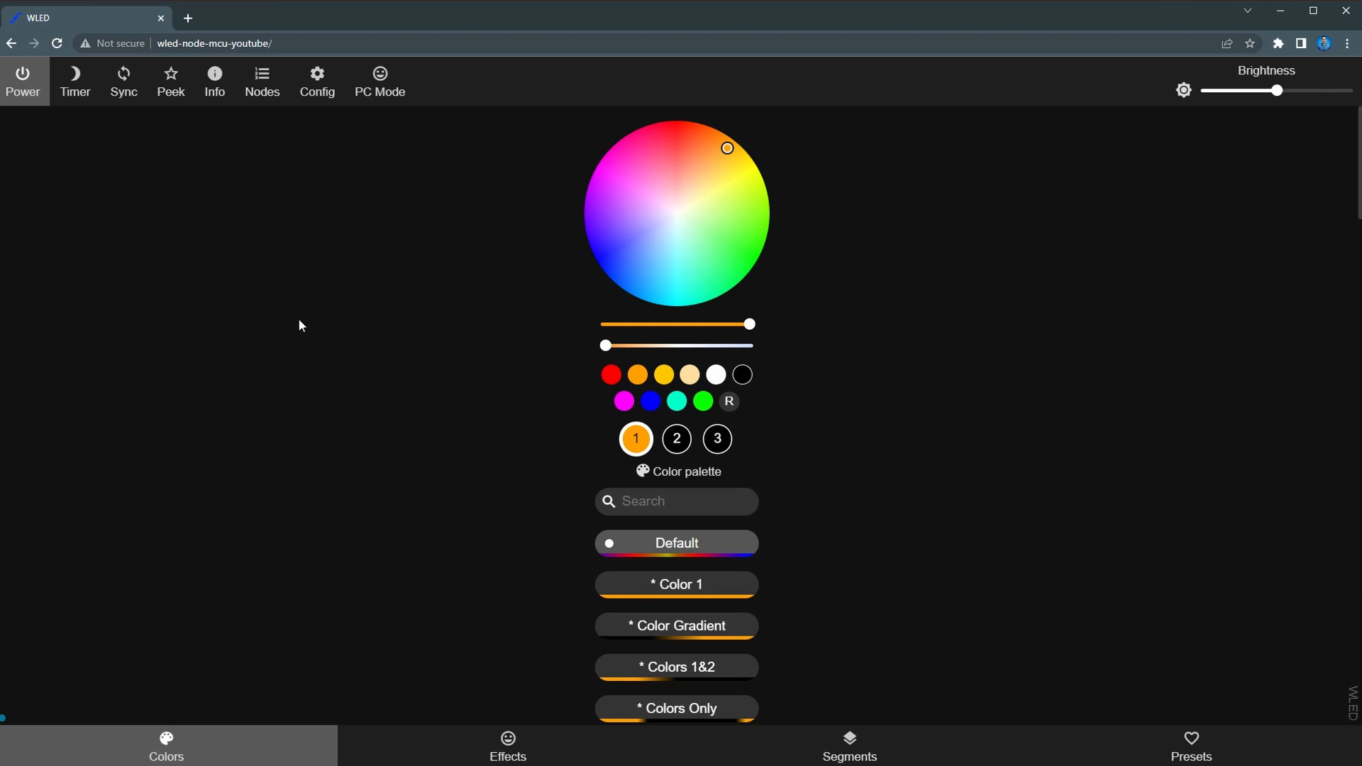
# In LED Preferences, change the maximum current from 850 to 8000 mA.
pyautogui.click(317, 82)
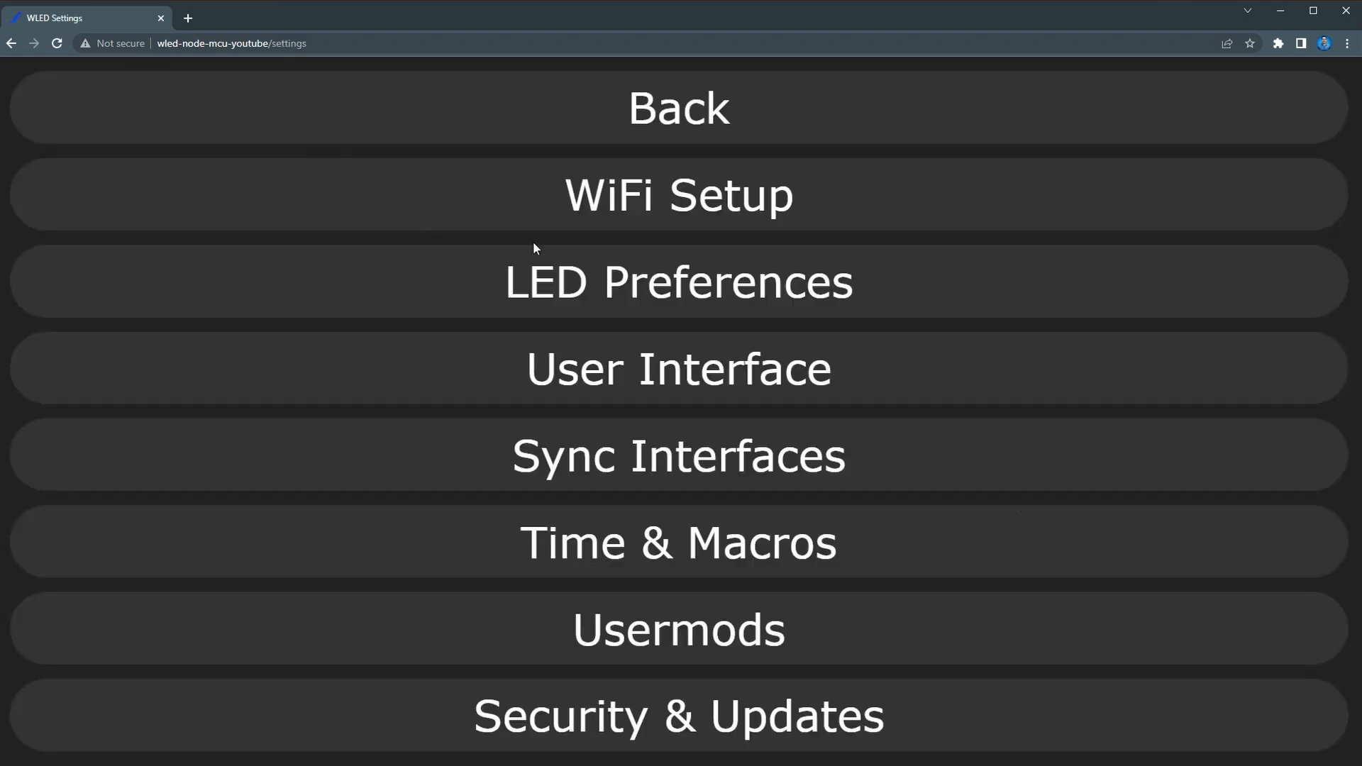
pyautogui.click(678, 281)
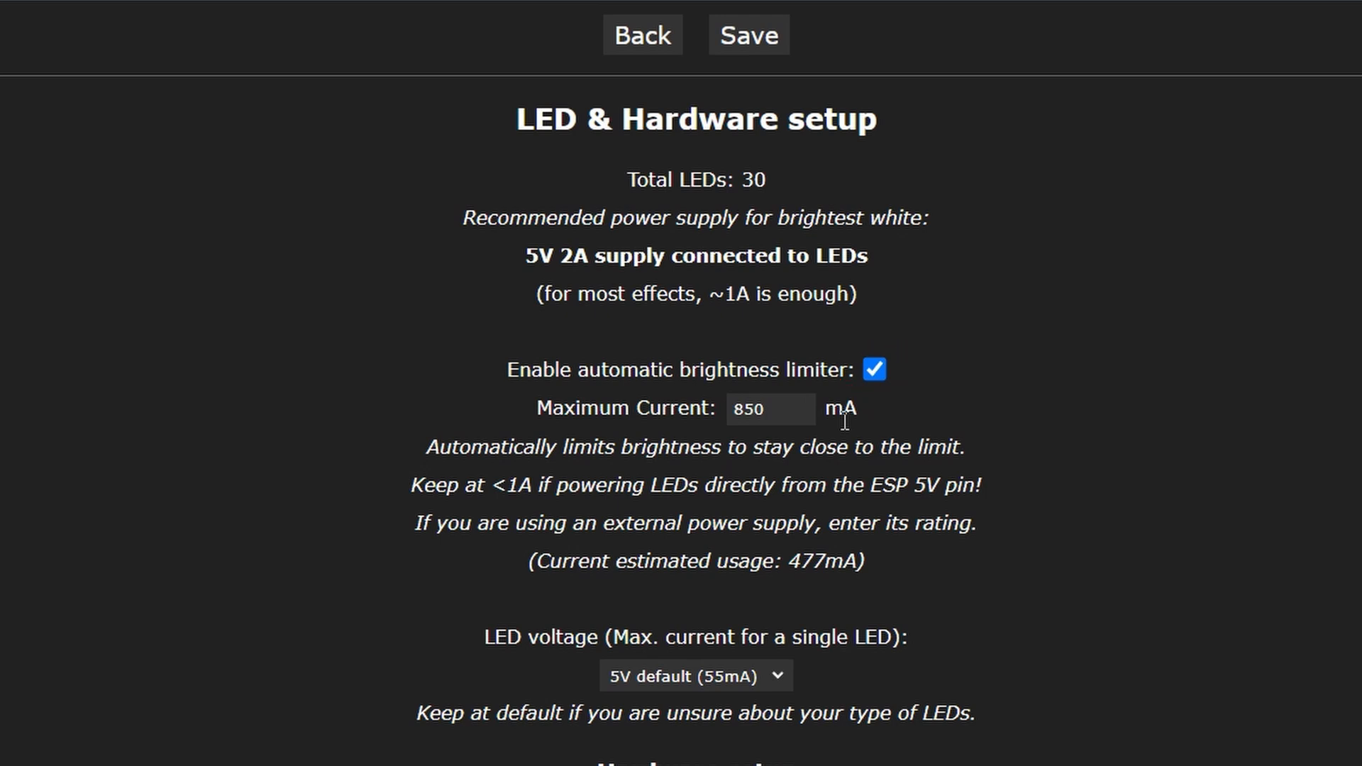
pyautogui.click(765, 409)
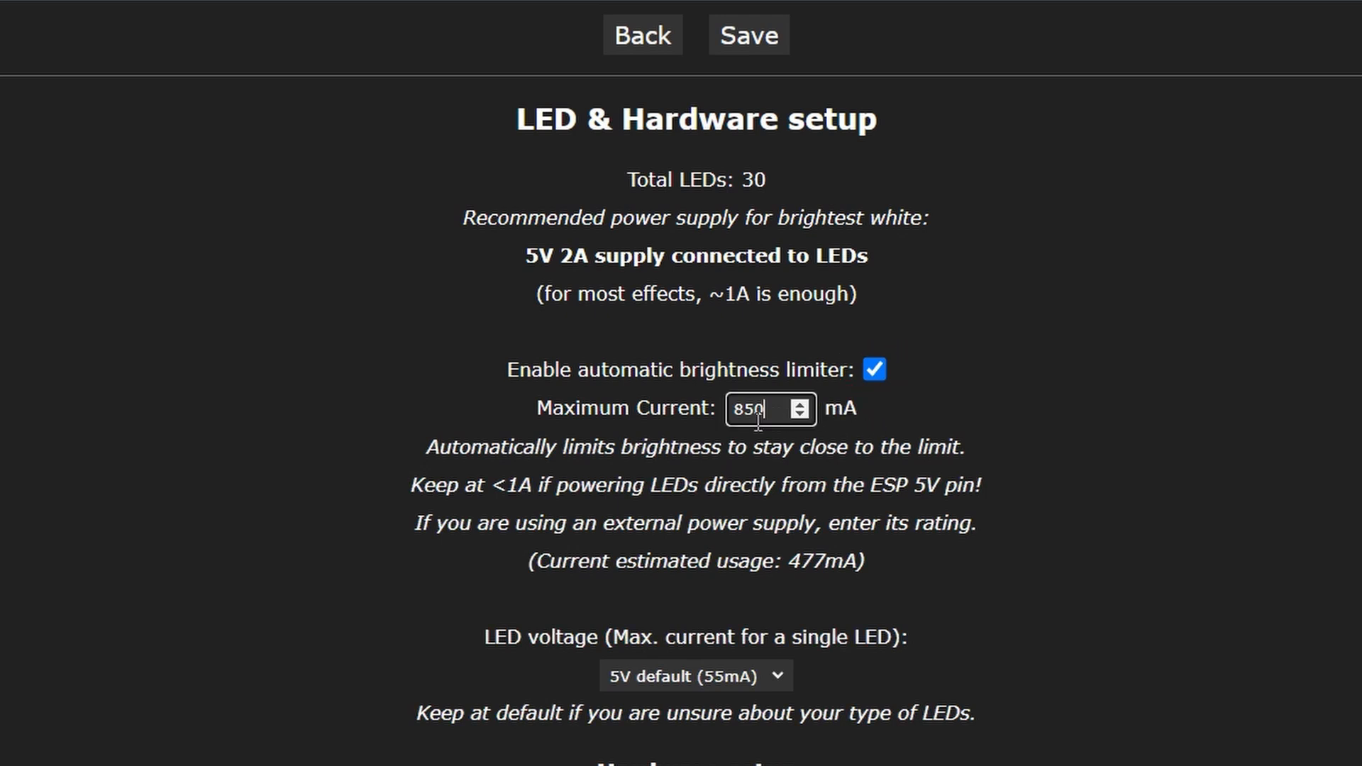
pyautogui.write('8000')
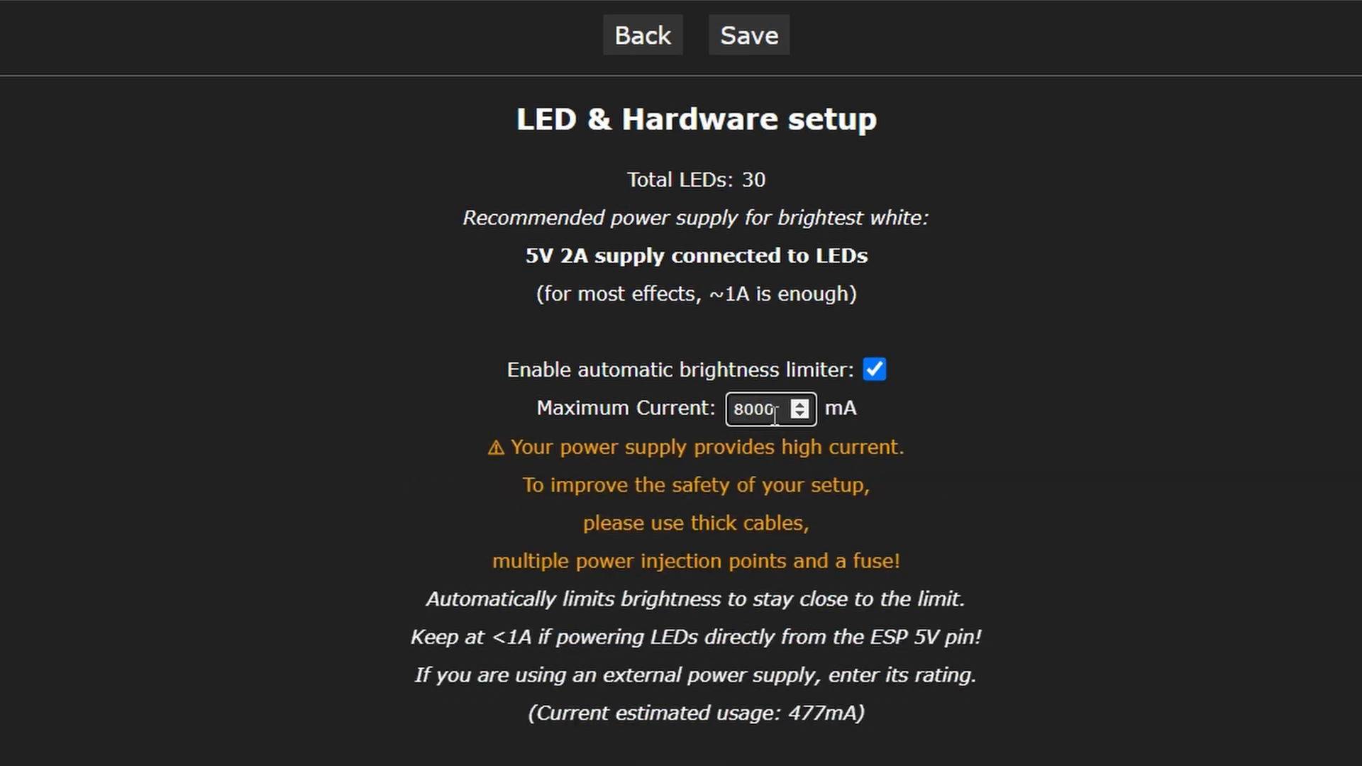
pyautogui.tripleClick(757, 408)
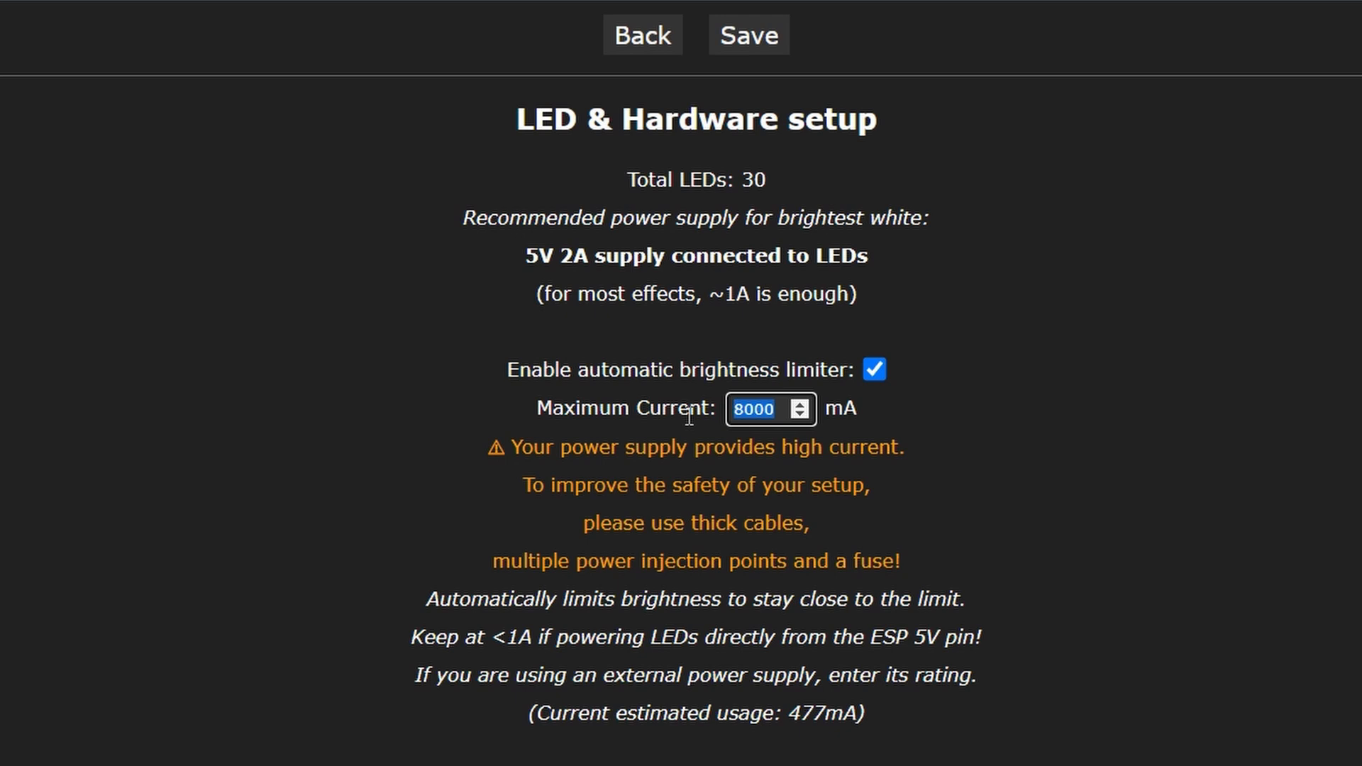
pyautogui.moveTo(696, 451)
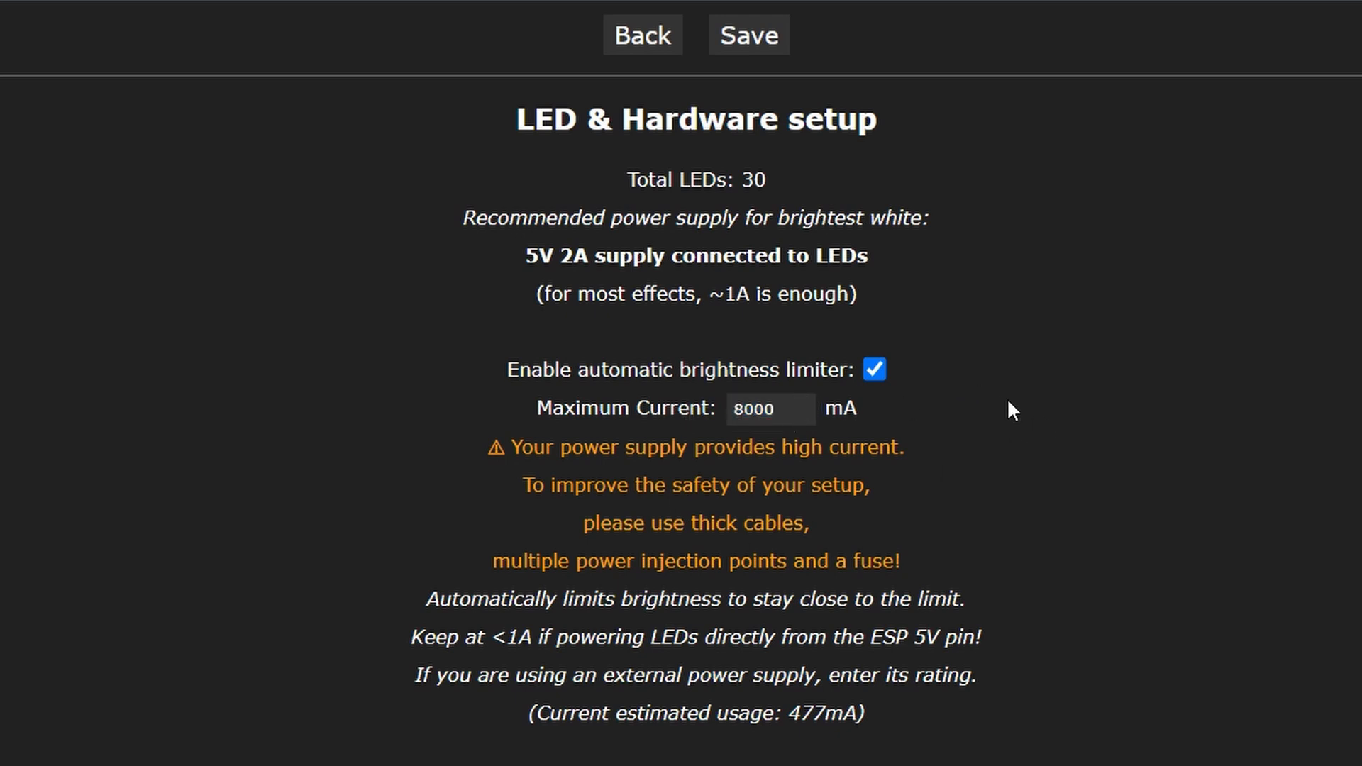
# Set the output 1 LED length from 30 to 256 in Hardware setup.
pyautogui.scroll(-3)
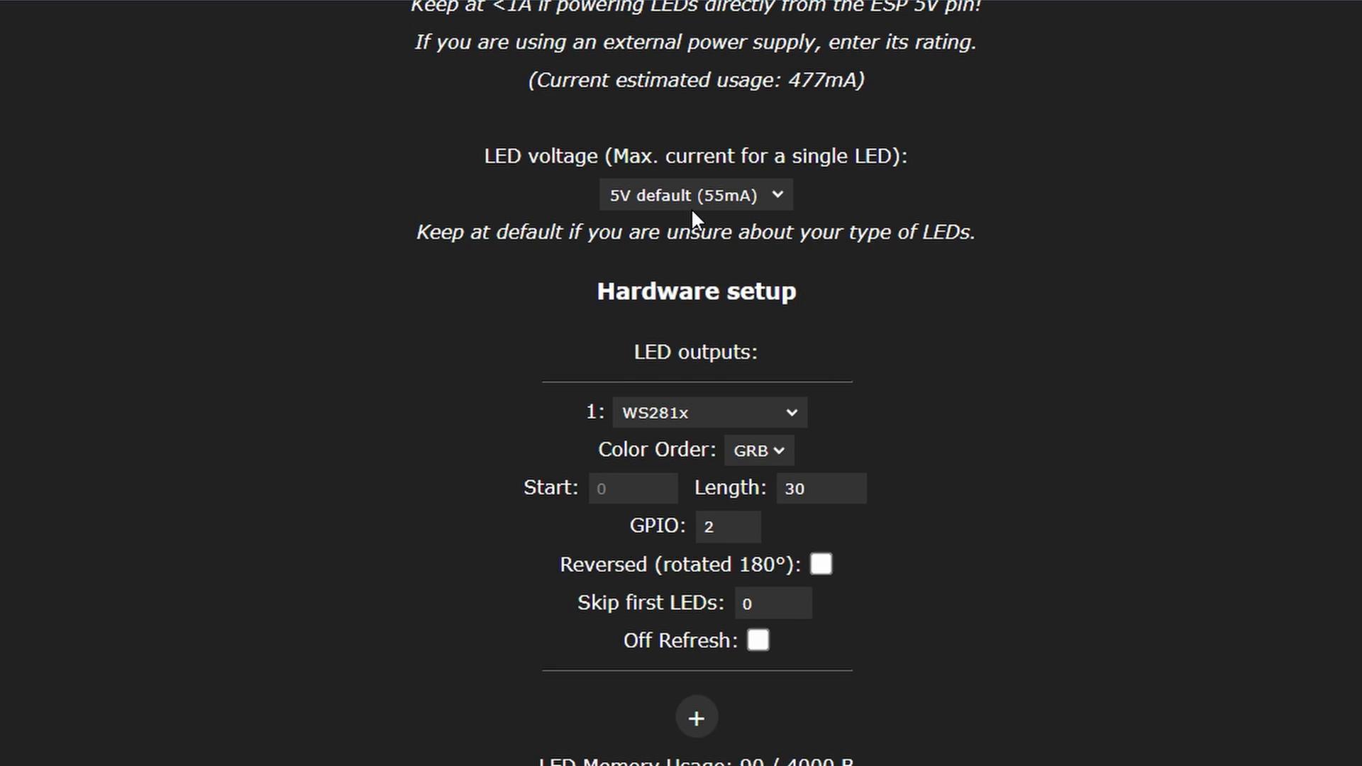
pyautogui.moveTo(641, 419)
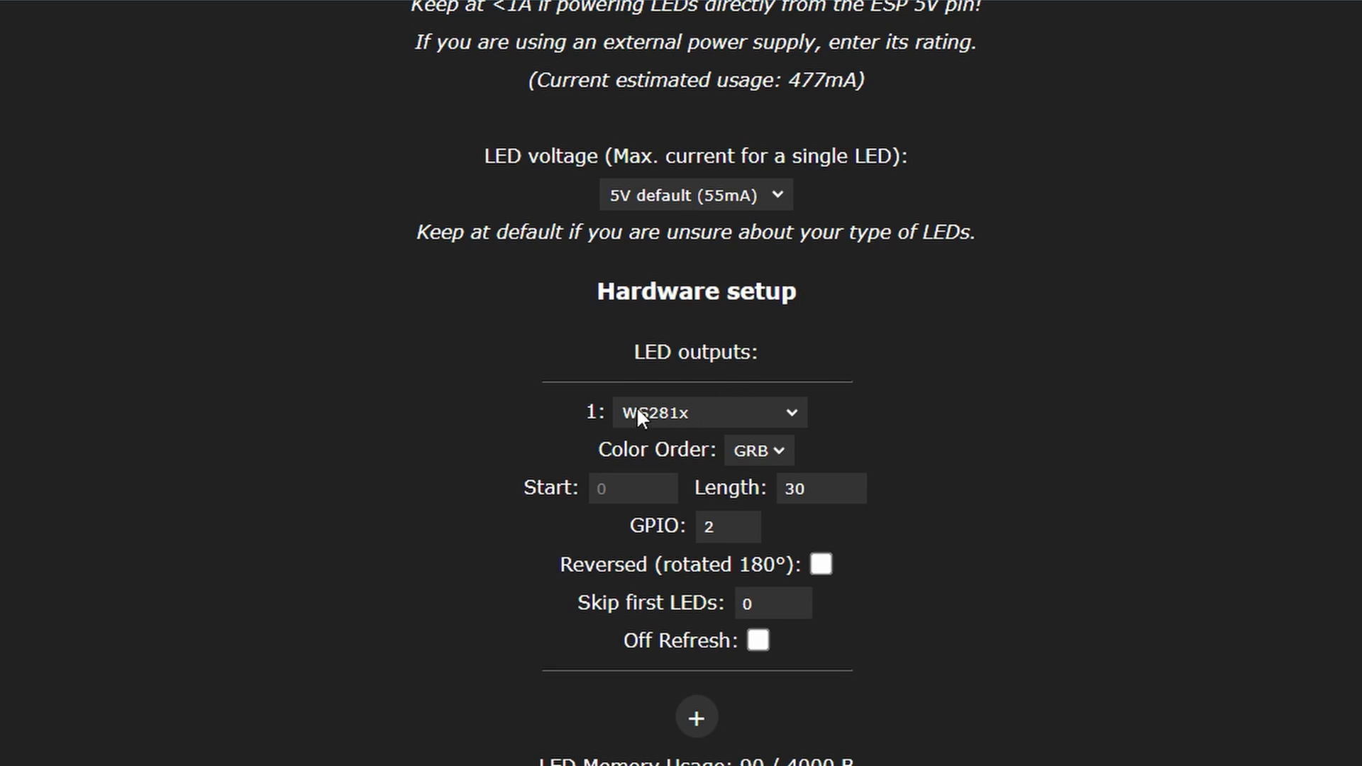
pyautogui.moveTo(822, 474)
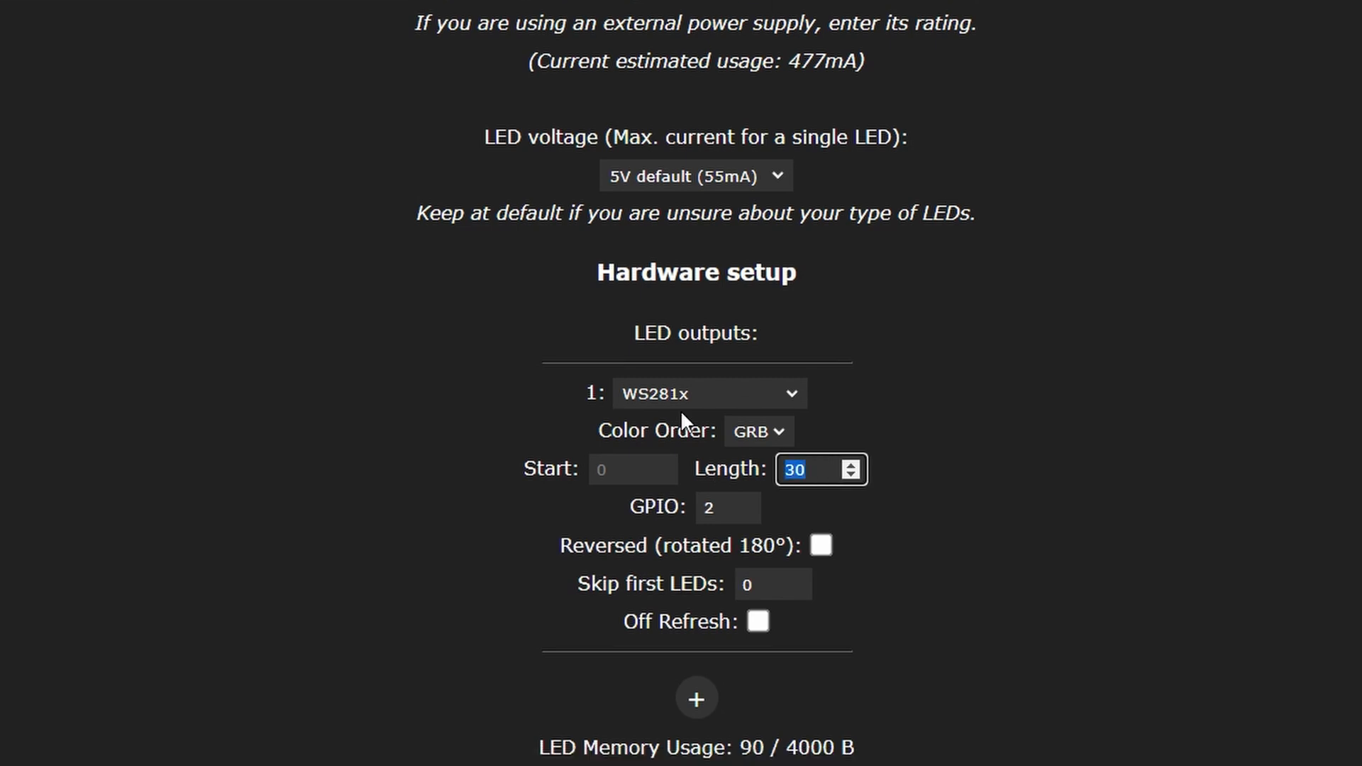
pyautogui.write('256')
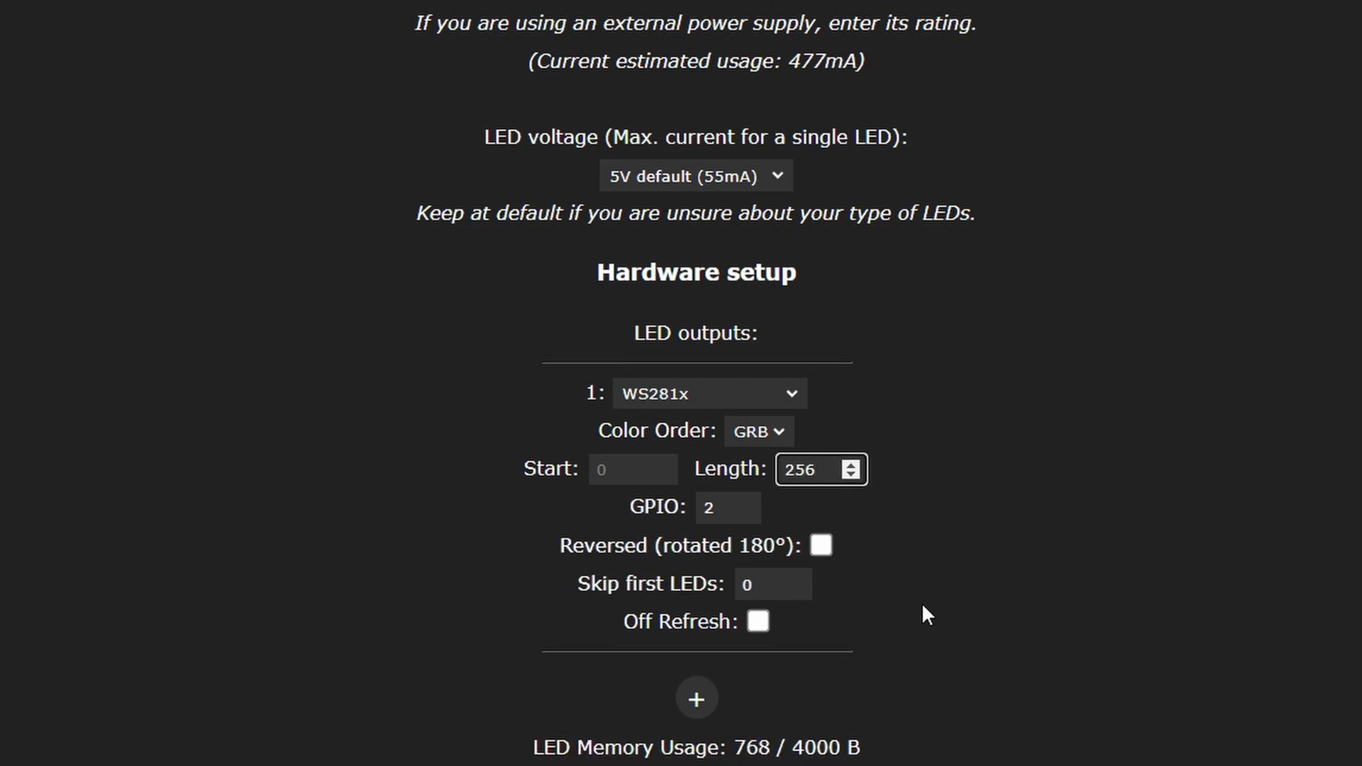
pyautogui.scroll(-3)
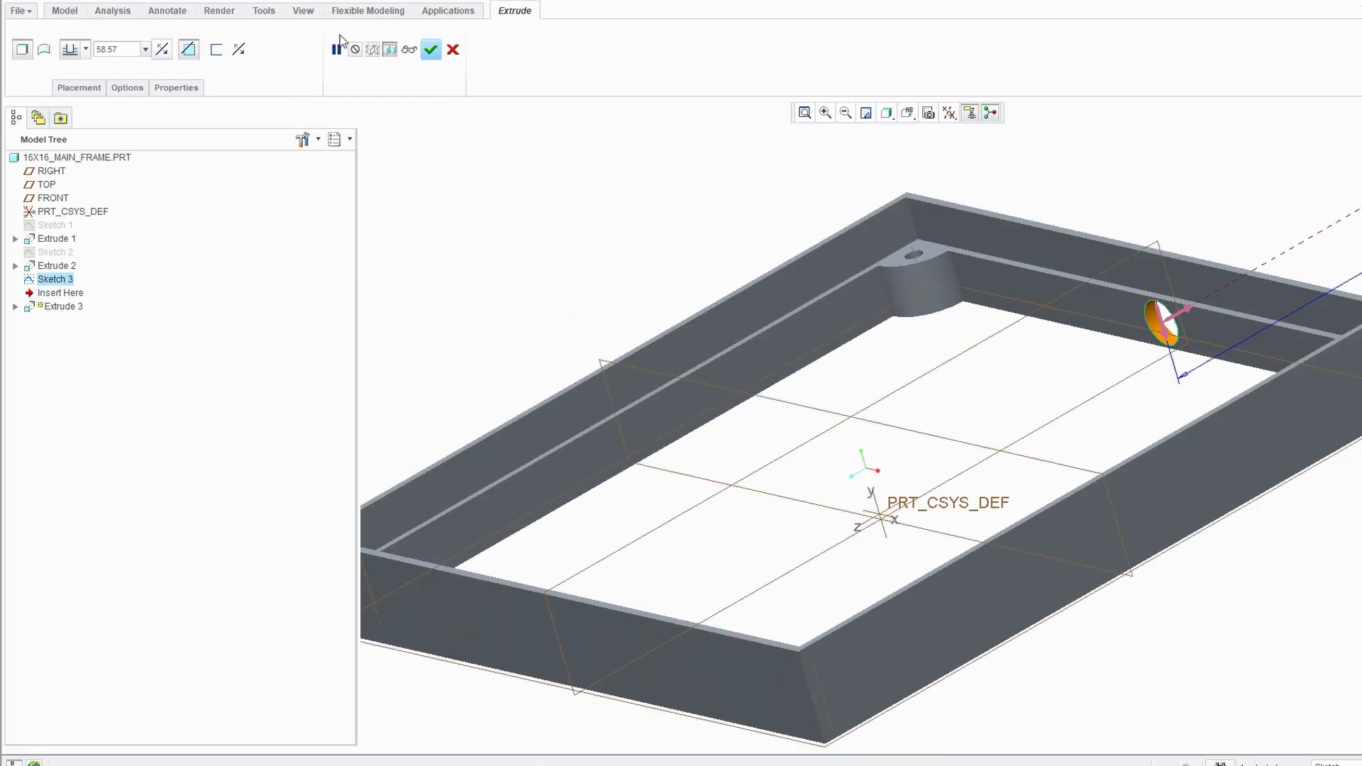
# Start the Extrude feature for Sketch 3 on the Model tab.
pyautogui.click(431, 48)
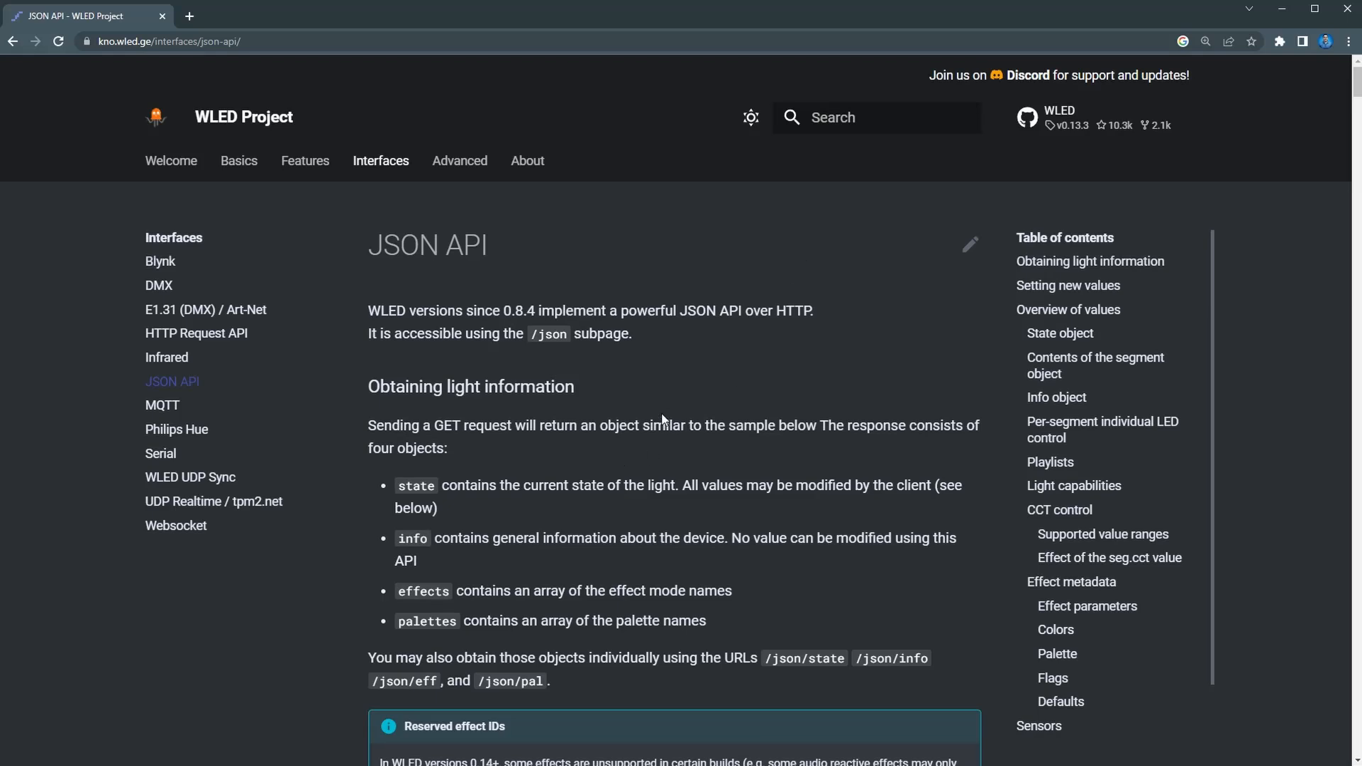
pyautogui.moveTo(684, 397)
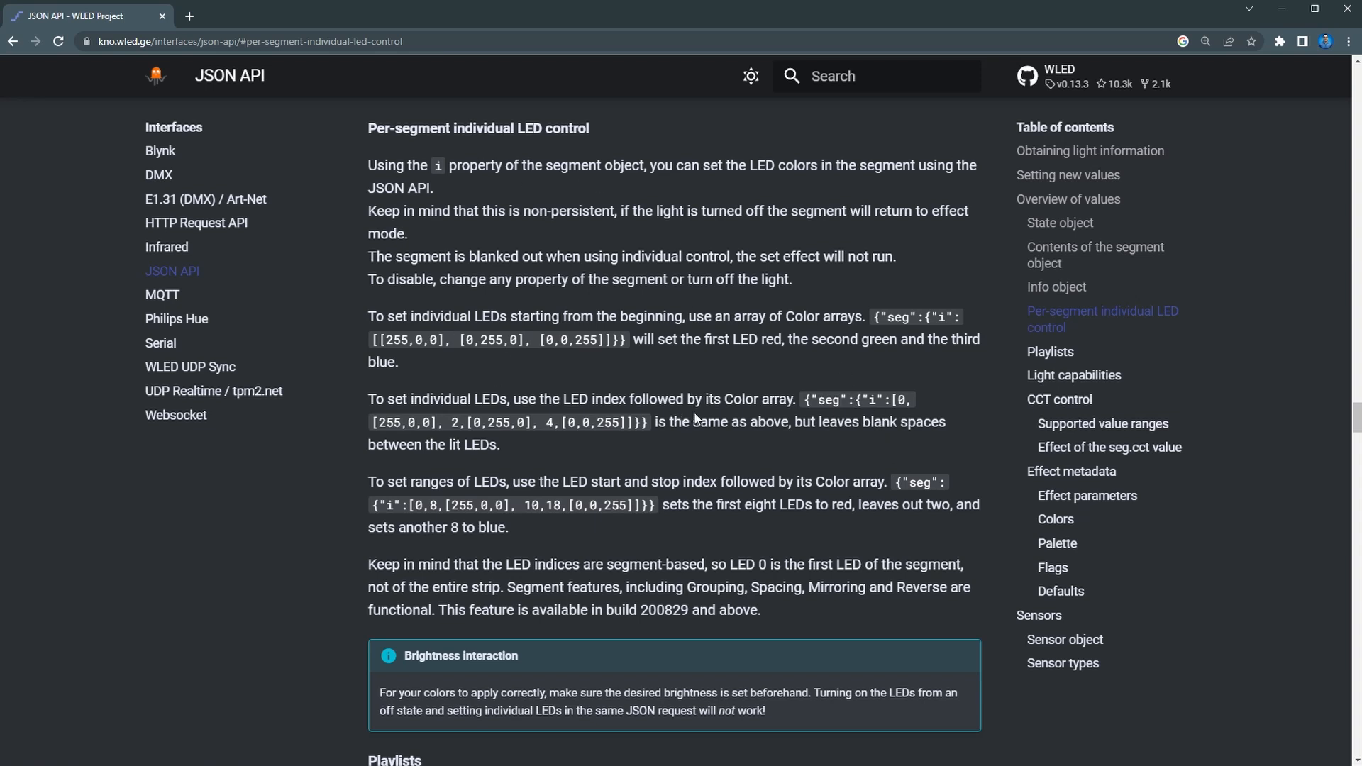
pyautogui.moveTo(518, 498)
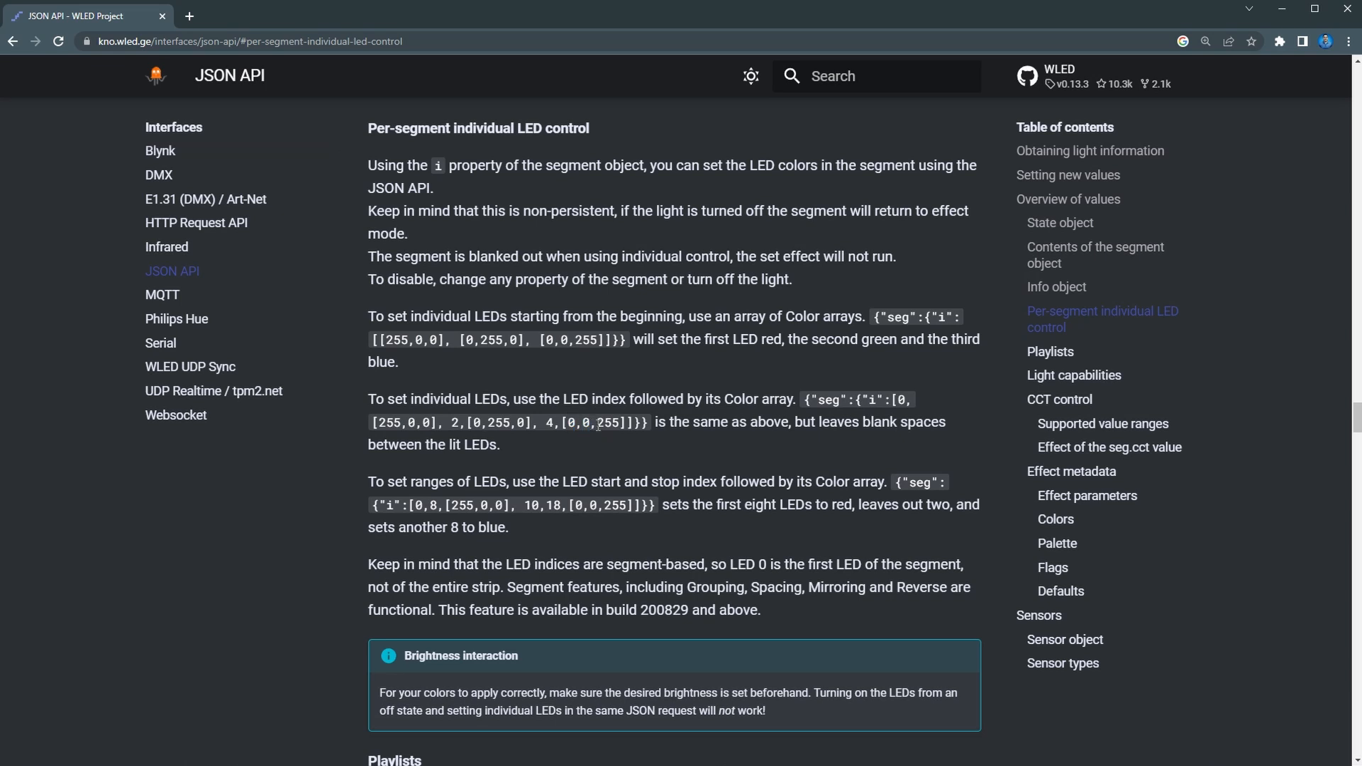
# Jump to the per-segment individual LED control section of the JSON API docs.
pyautogui.doubleClick(606, 423)
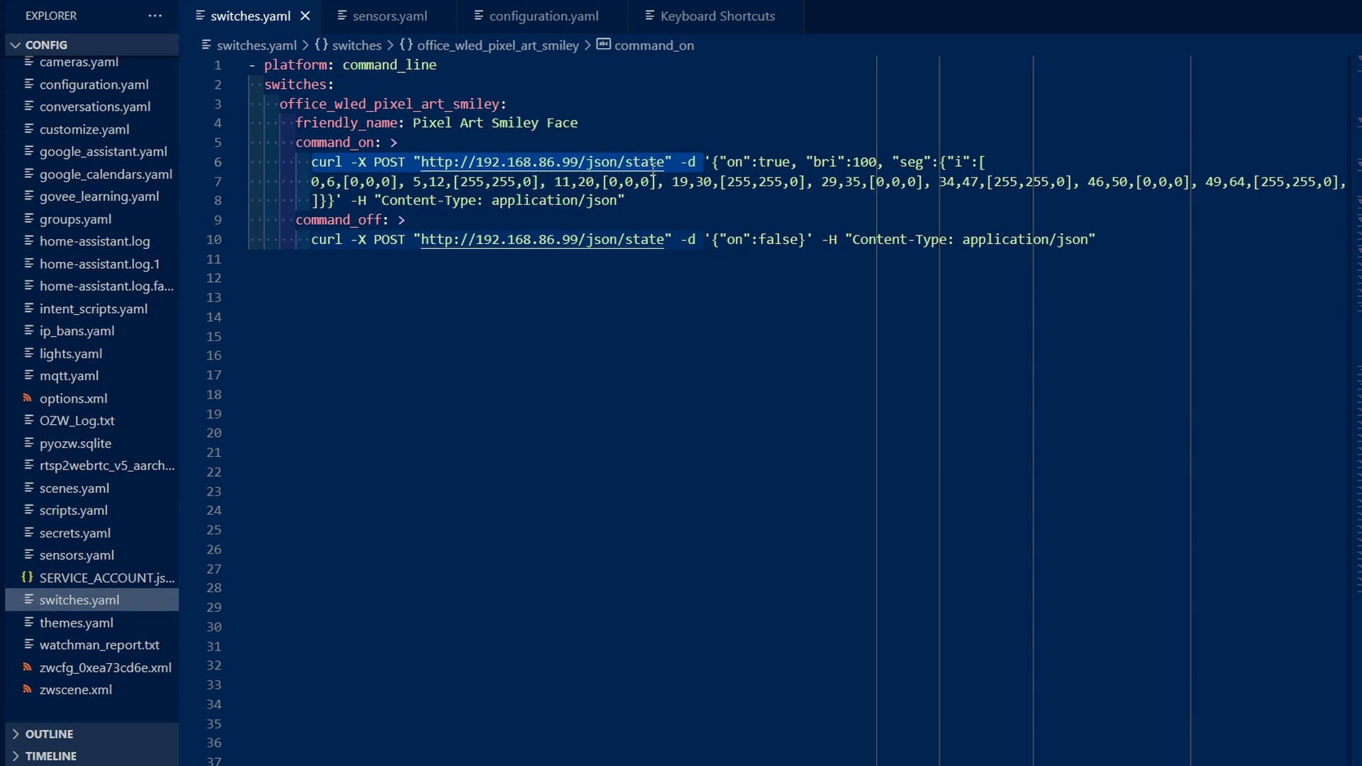
# Work in switches.yaml on the Pixel Art Smiley Face command_line switch posting to /json/state.
pyautogui.click(946, 162)
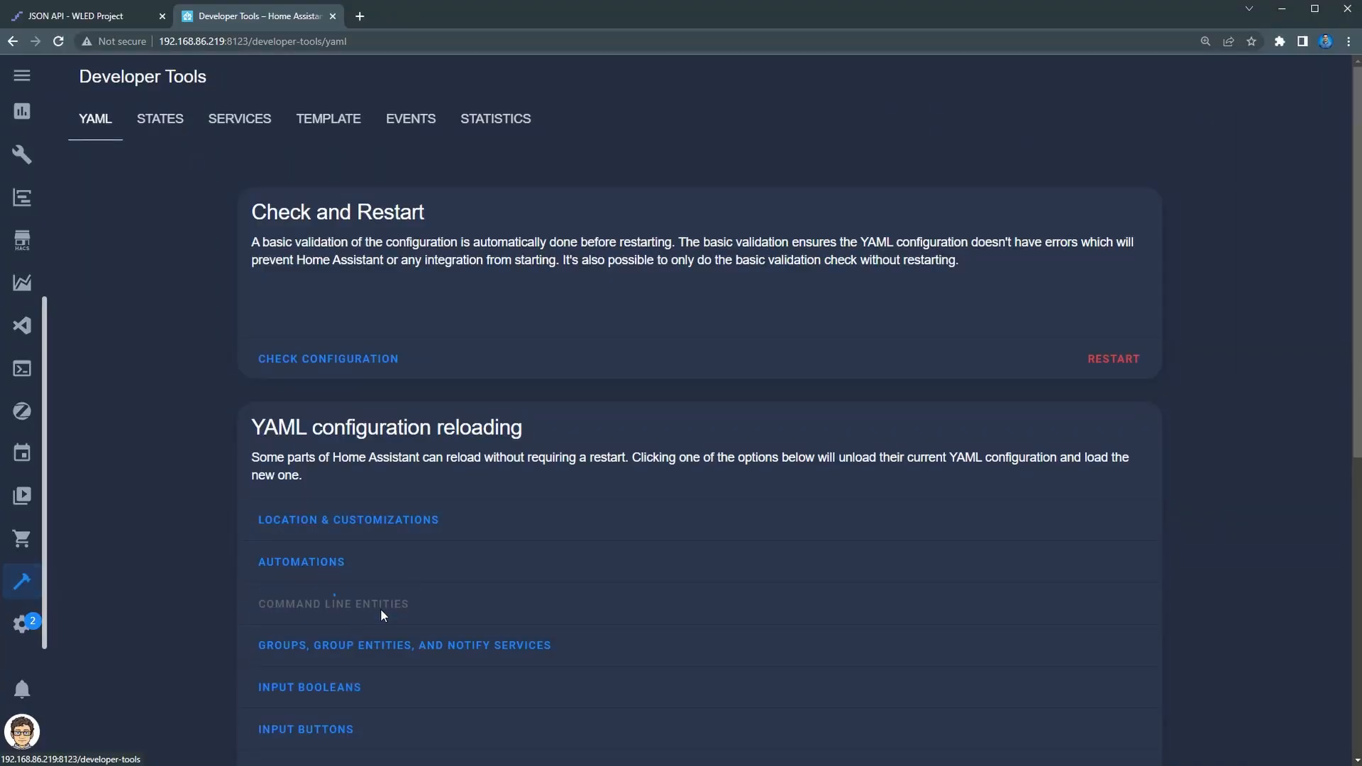
# Reload Command Line Entities from the command palette so the new pixel art switch loads.
pyautogui.click(332, 603)
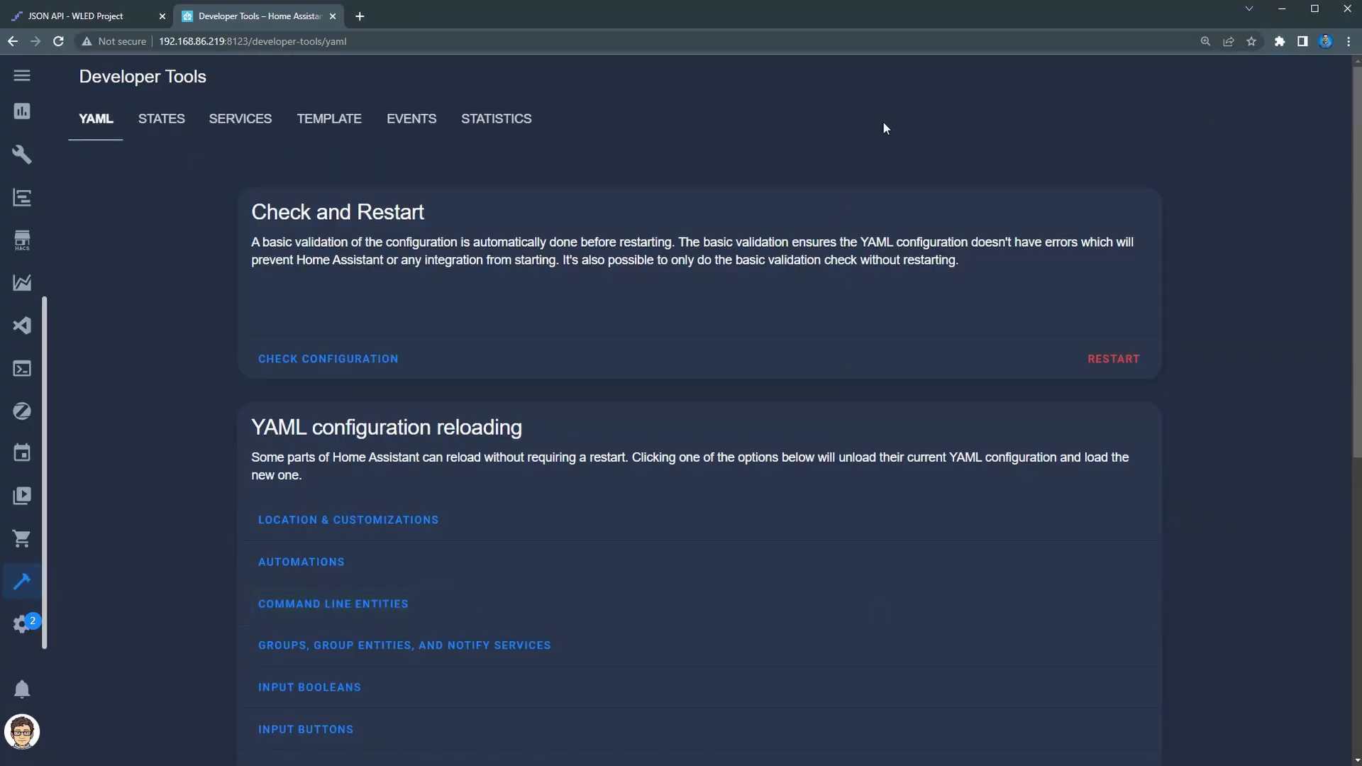
pyautogui.press('c')
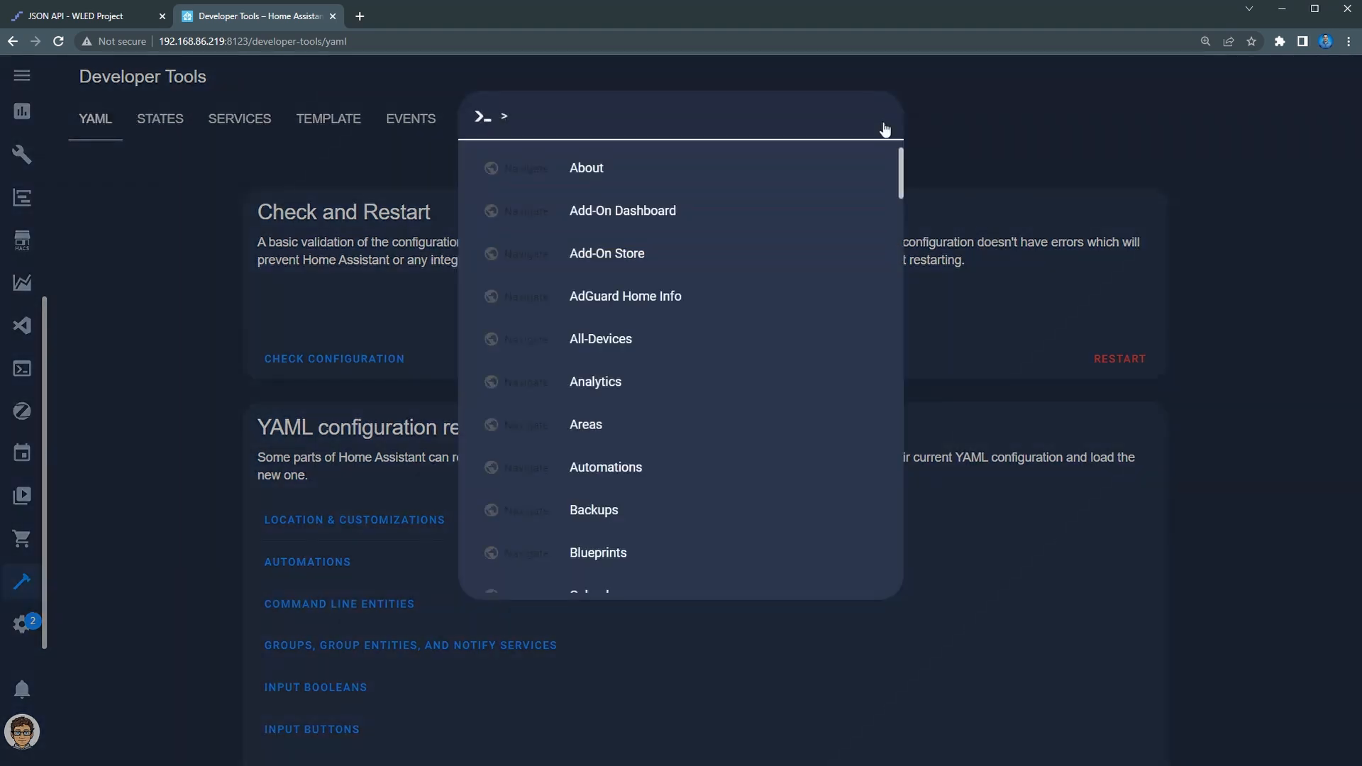
pyautogui.write('reload')
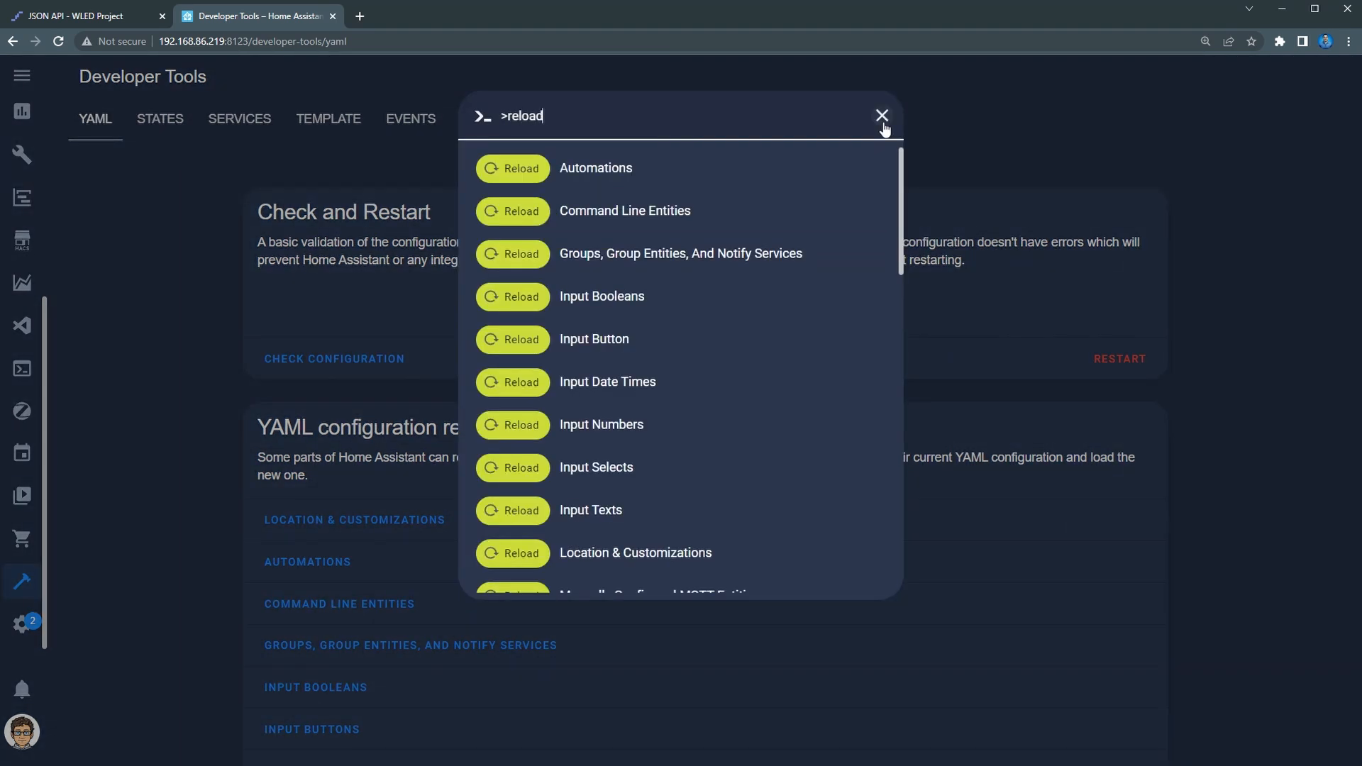
pyautogui.click(513, 212)
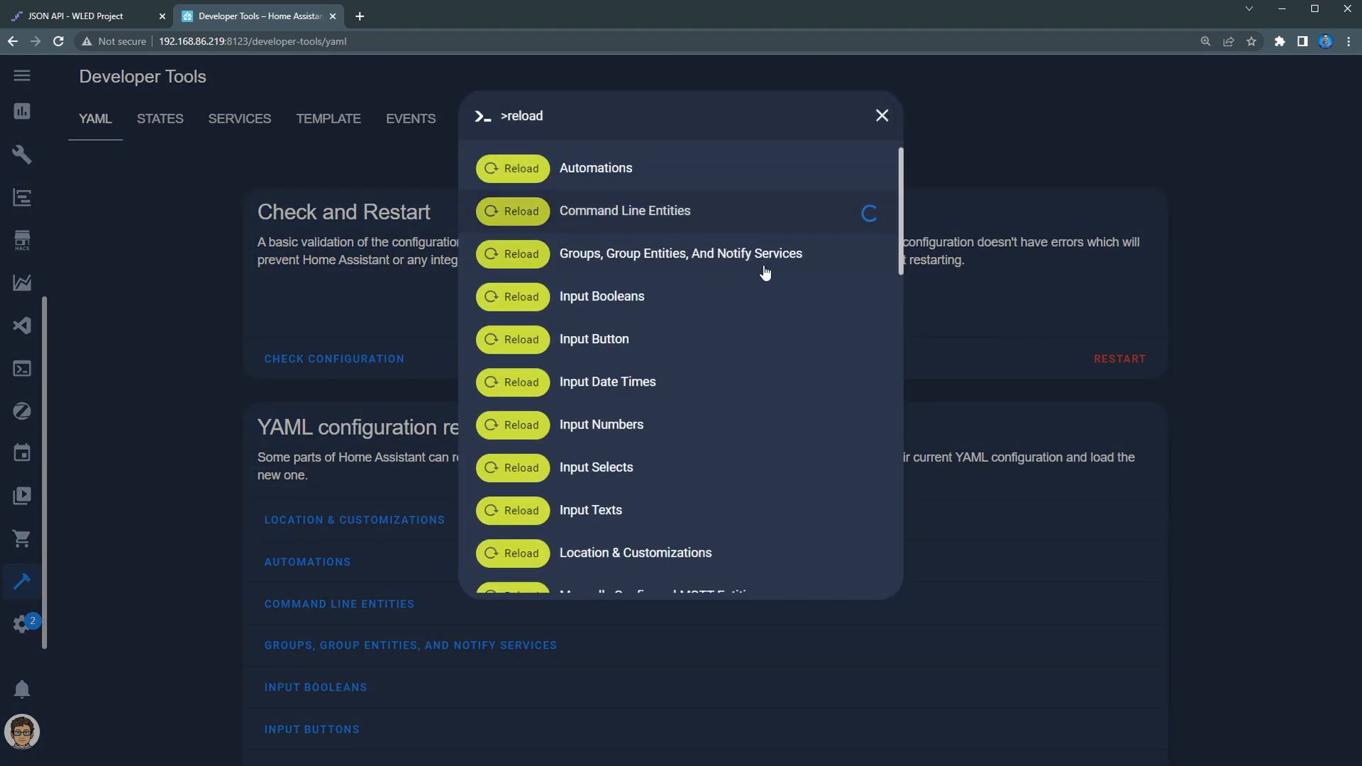
pyautogui.click(881, 115)
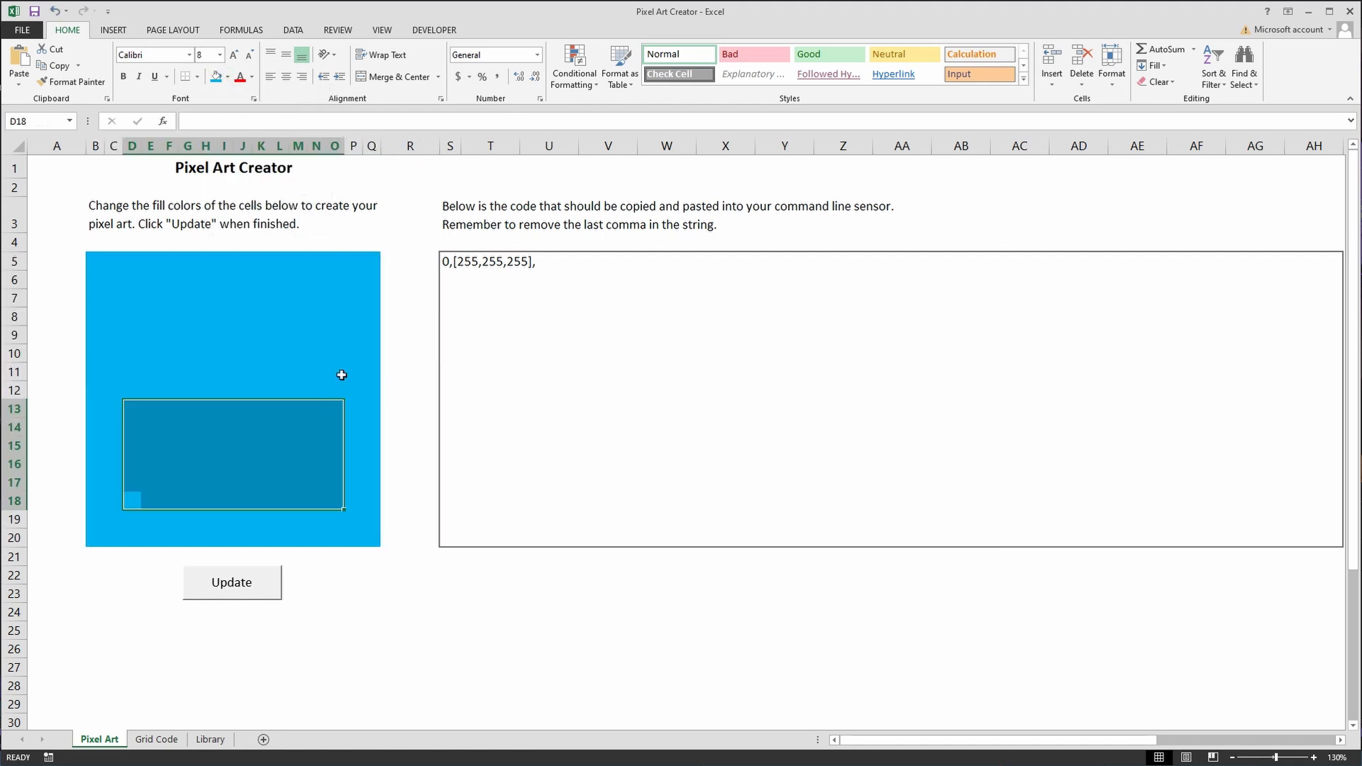
# Complete the house logo, Update to generate the LED code and copy cell S5.
pyautogui.click(230, 77)
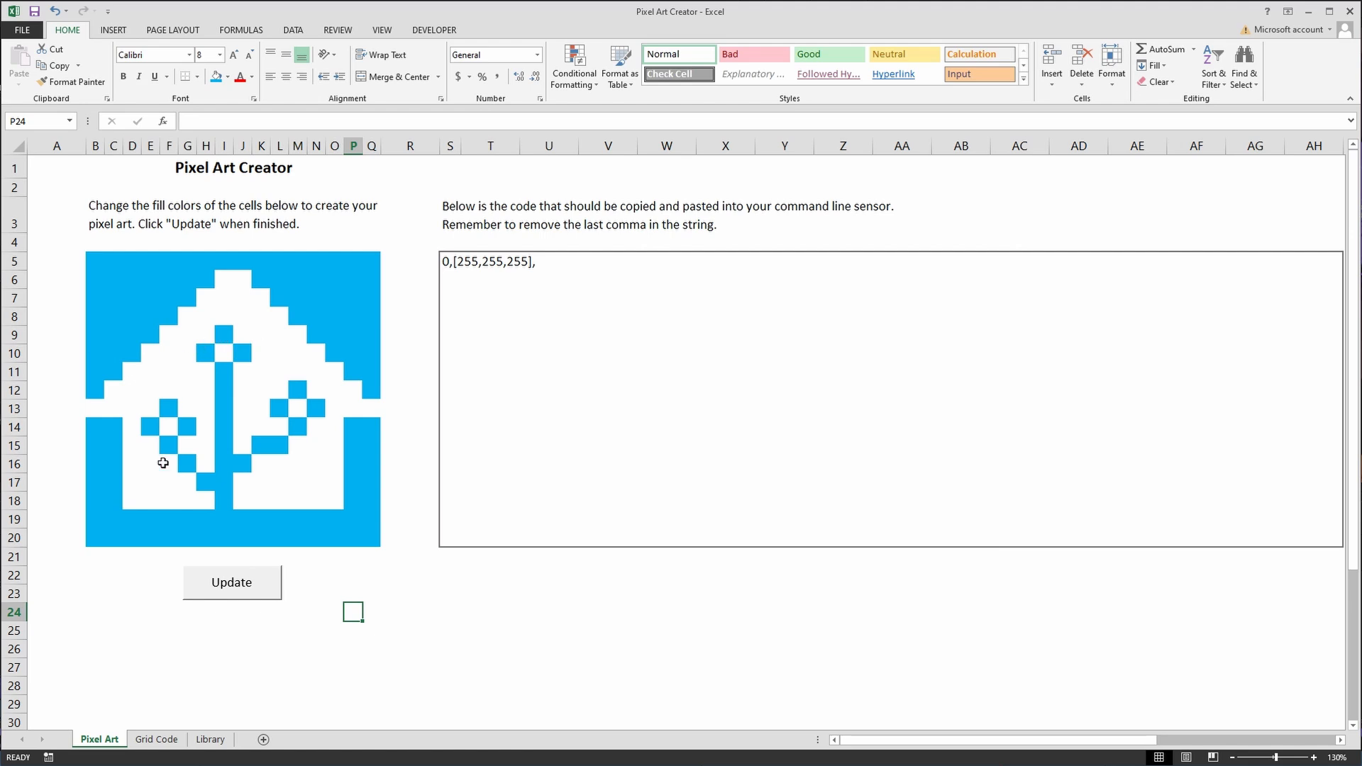
pyautogui.click(231, 582)
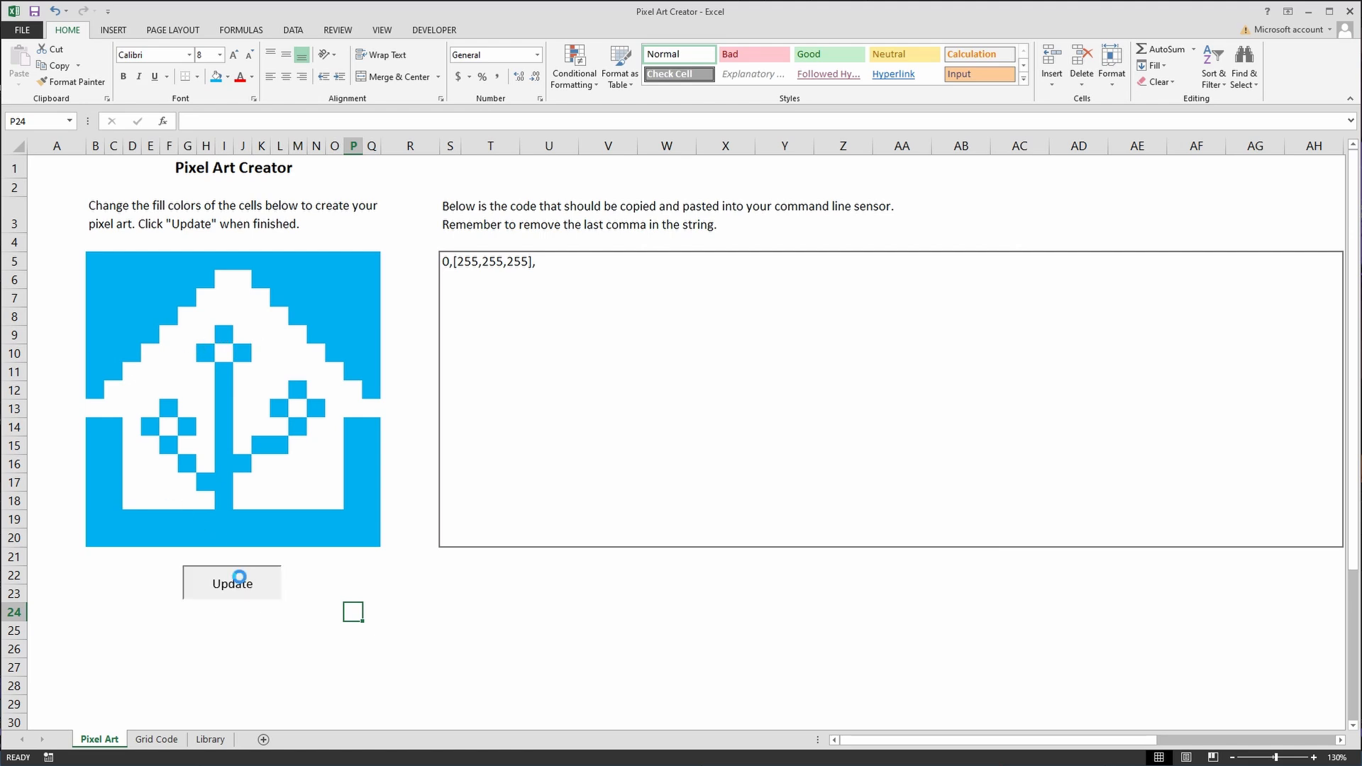
pyautogui.click(231, 583)
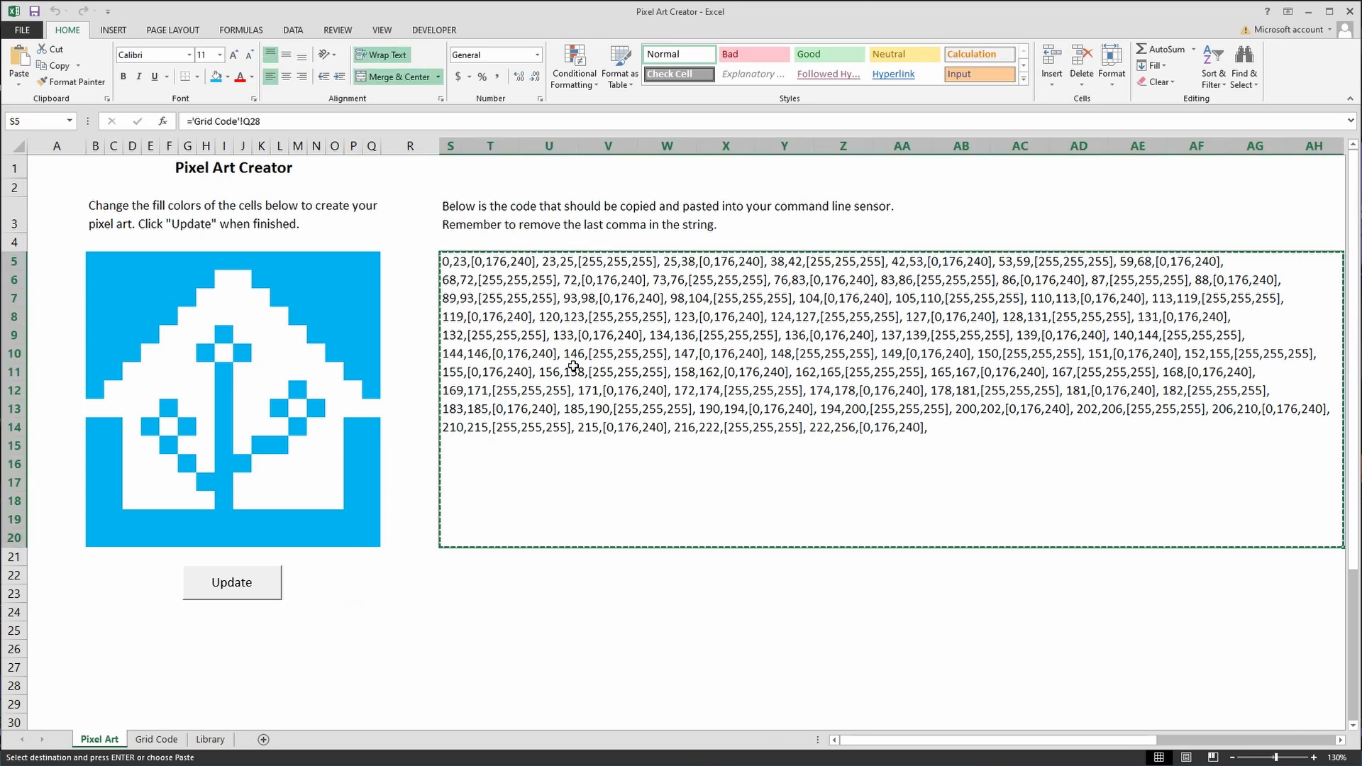
pyautogui.moveTo(596, 347)
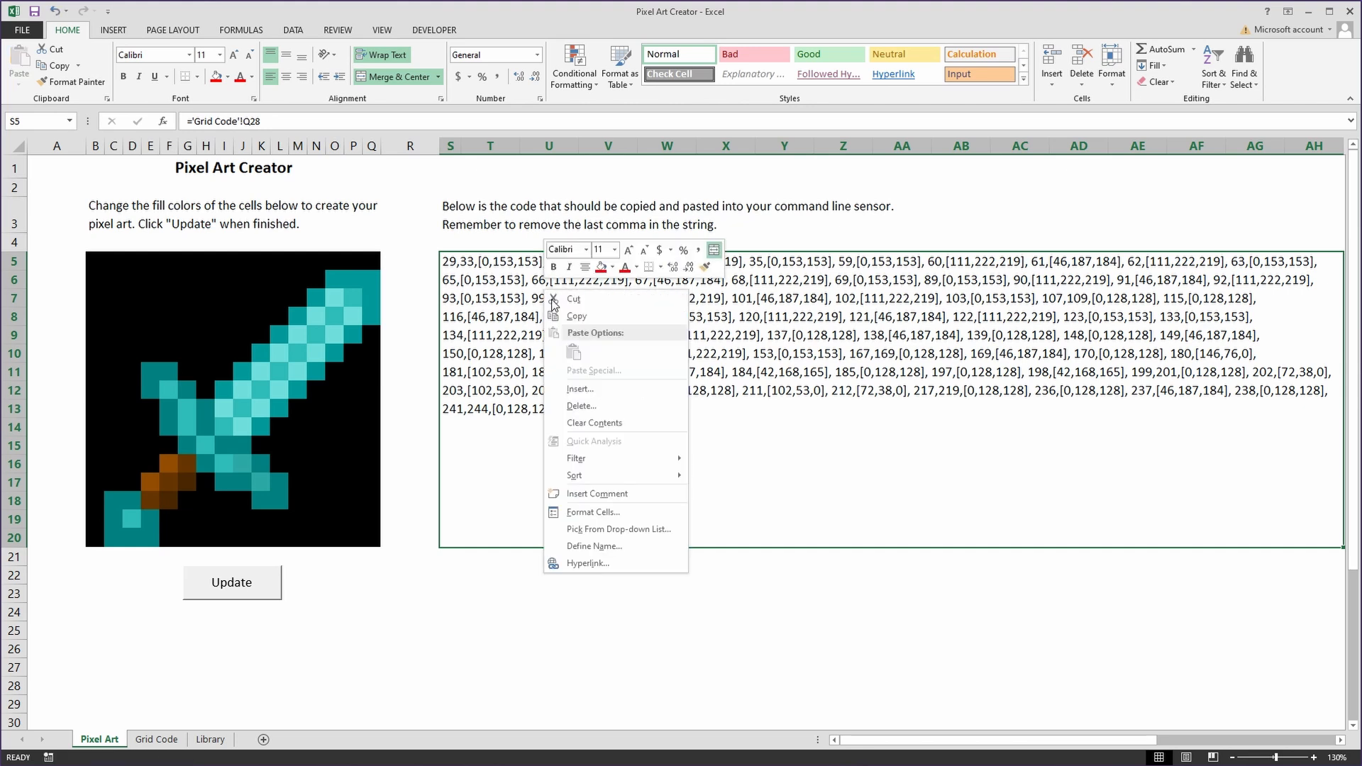
pyautogui.click(574, 299)
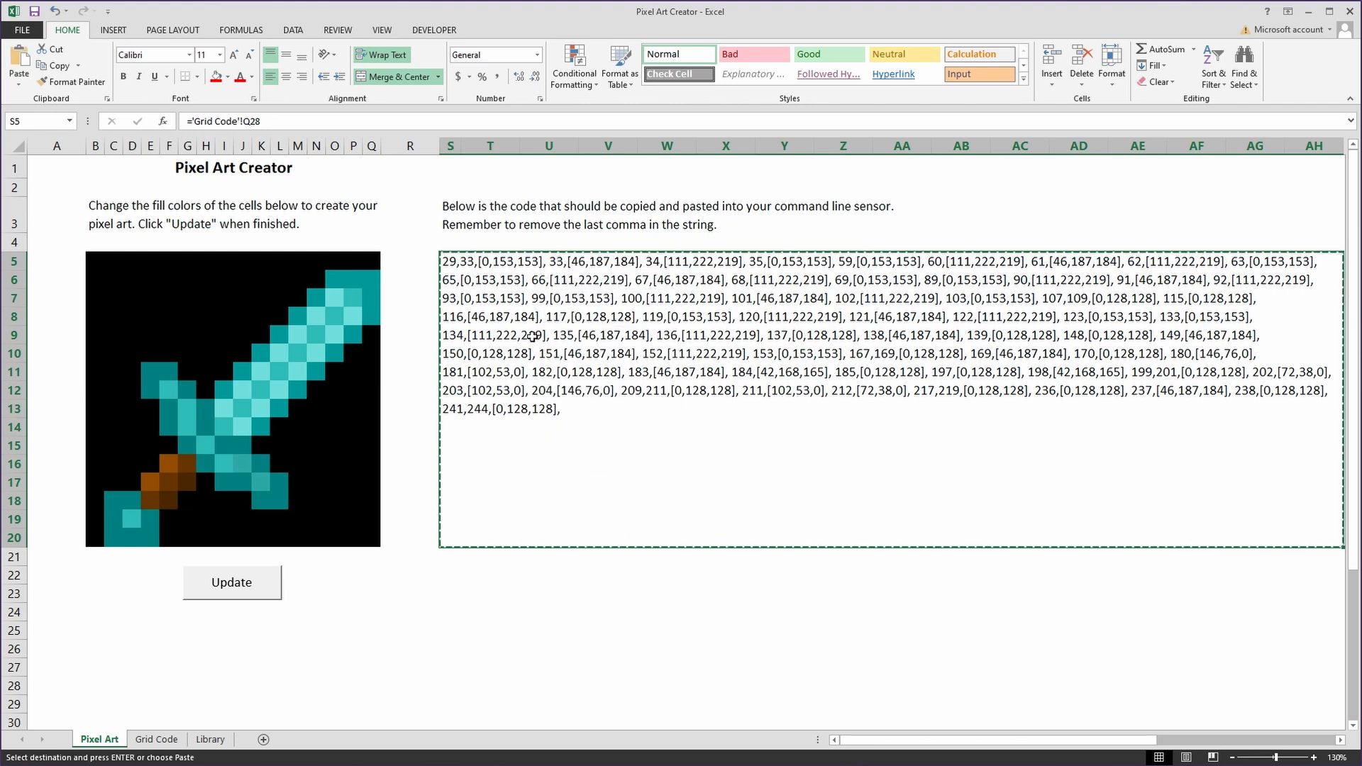
pyautogui.click(209, 740)
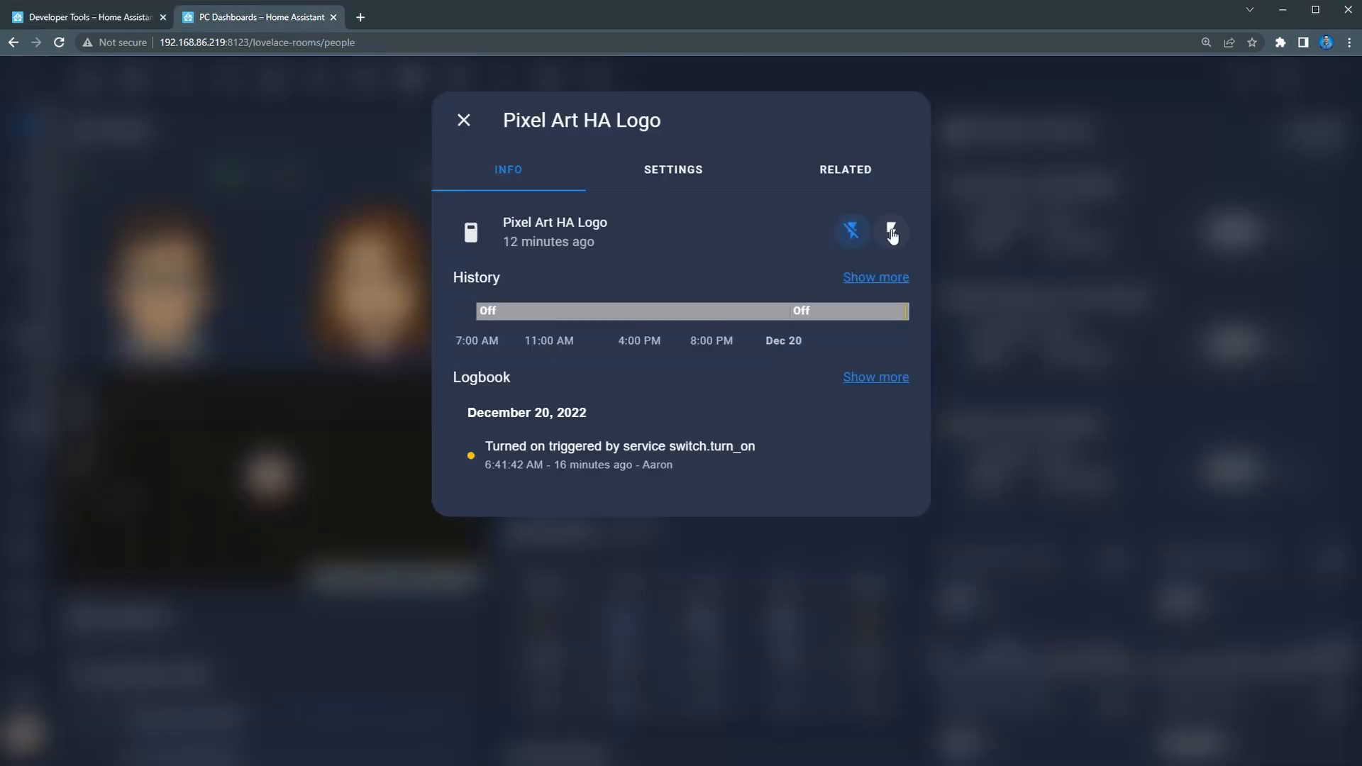
# Switch the Pixel Art HA Logo entity on from its dialog.
pyautogui.click(891, 231)
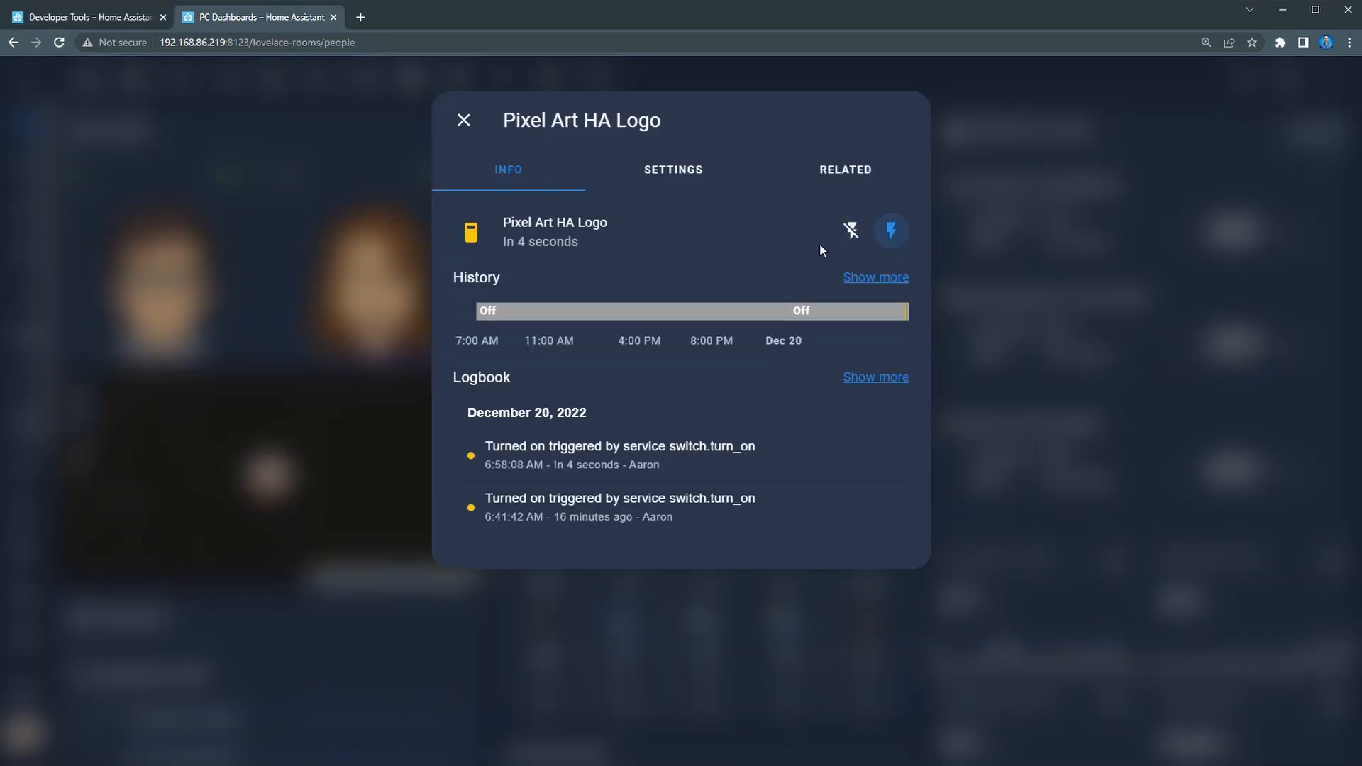